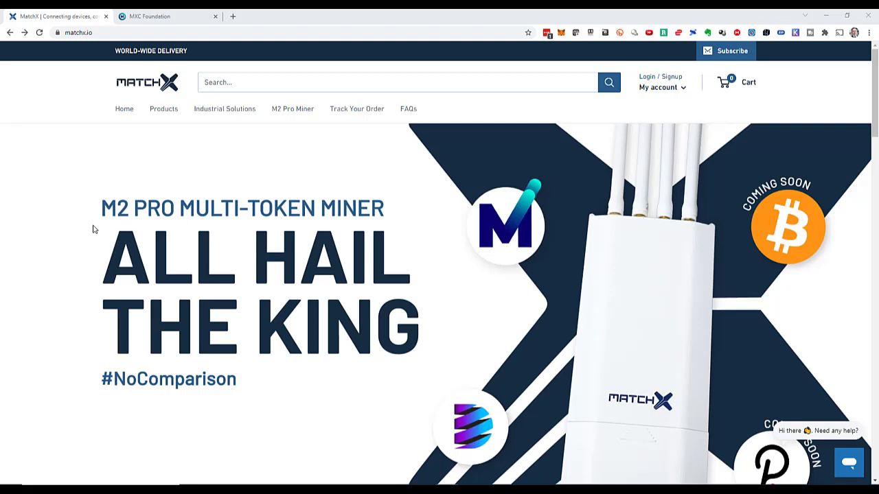
mouse_move(211, 223)
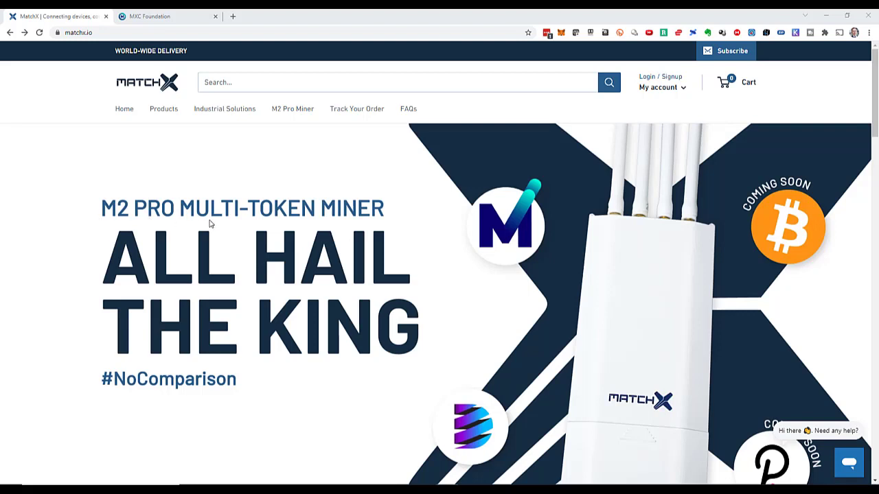
mouse_move(126, 93)
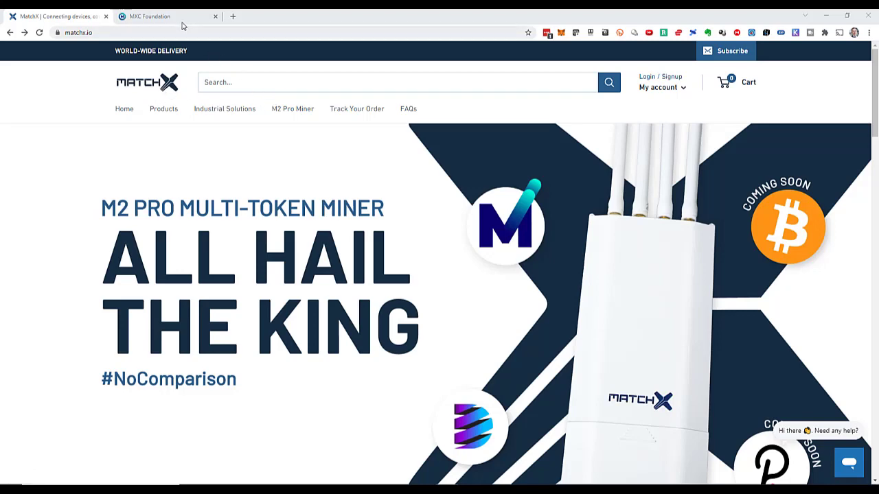
Scroll down the mxc.org home page to the MXC Mining Hardware section made by MatchX
left_click(165, 16)
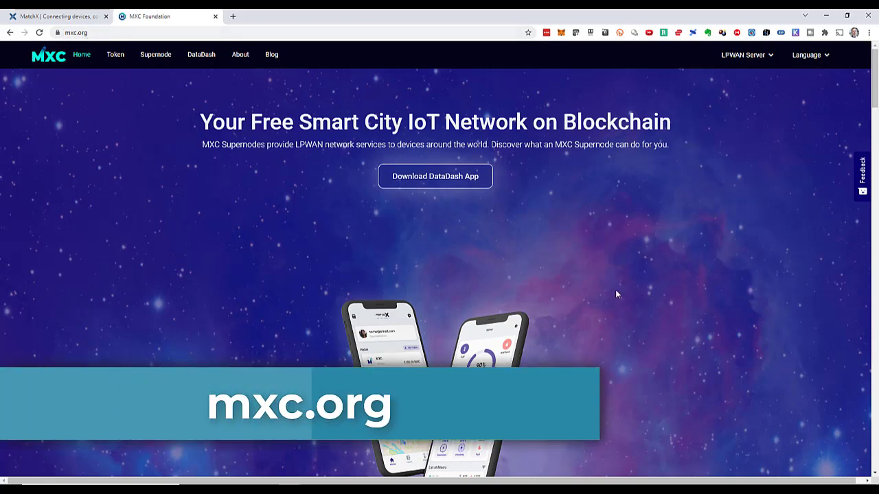
scroll("down", 3)
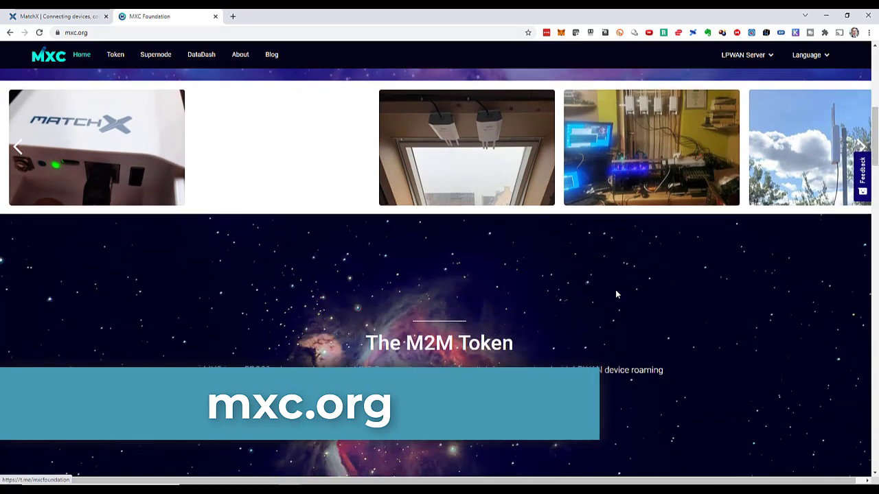
scroll("down", 3)
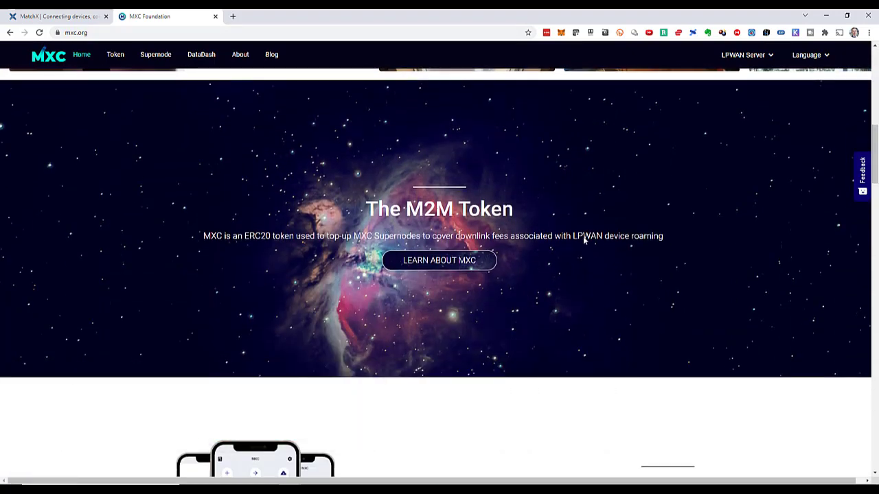
scroll("down", 3)
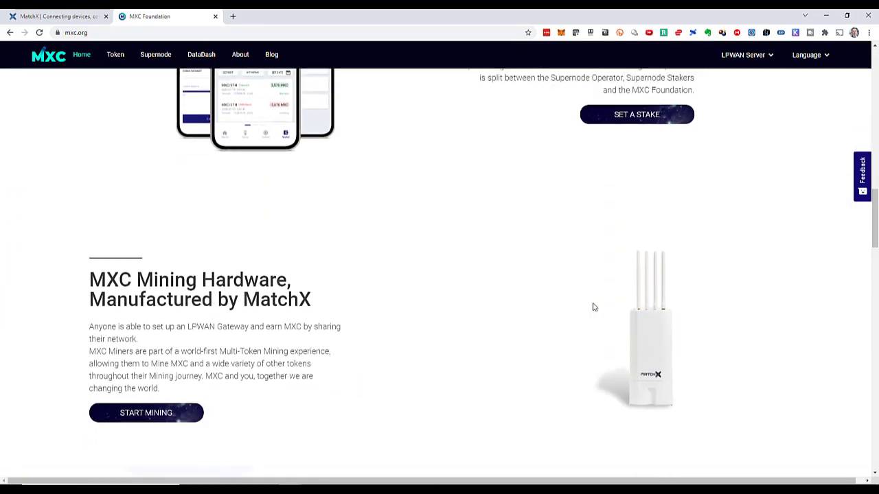
scroll("down", 3)
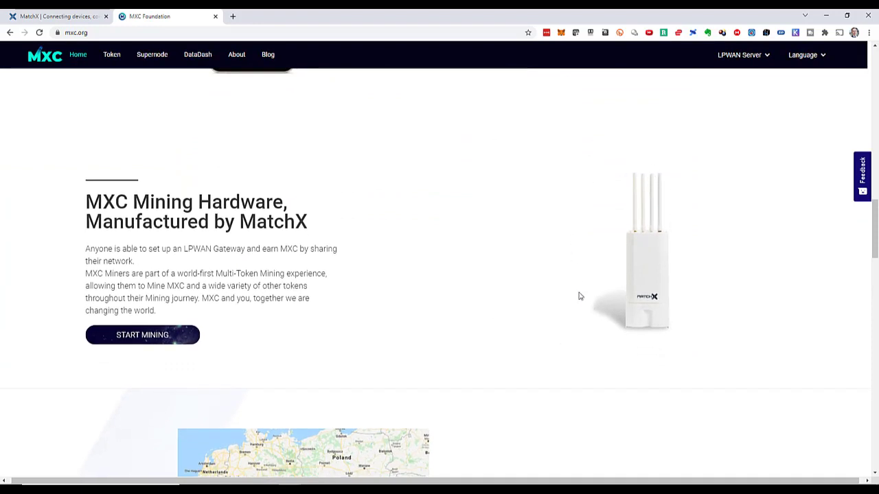
mouse_move(615, 299)
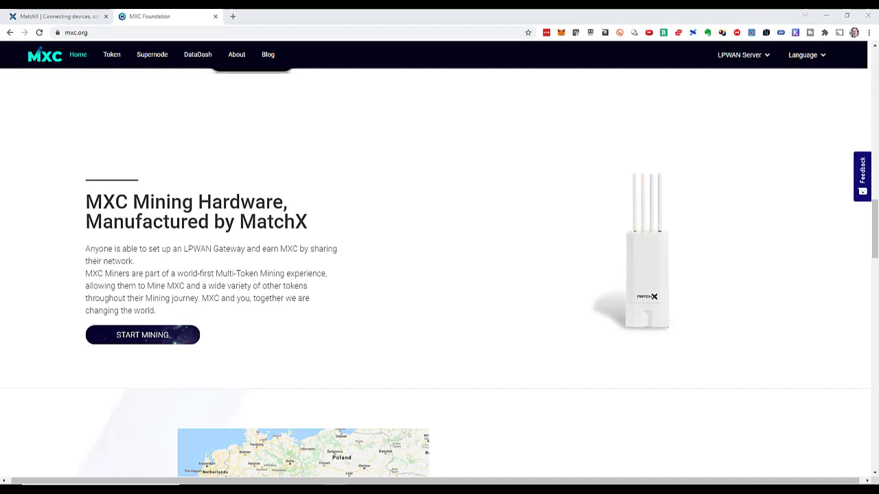
mouse_move(613, 218)
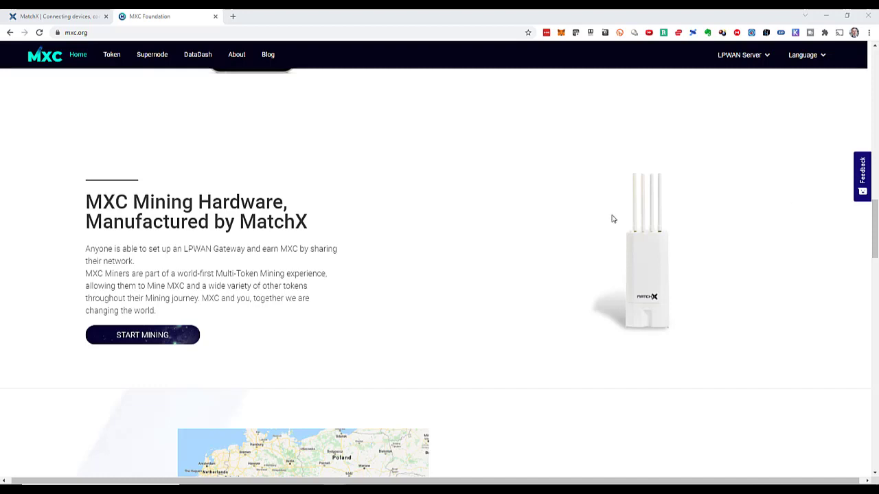
mouse_move(648, 261)
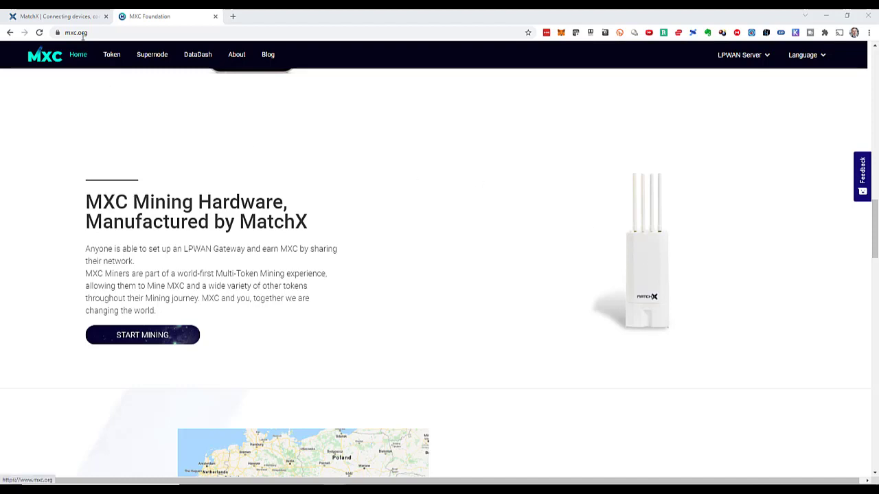
Reach the M2 Pro LPWAN Crypto Miner product page from the MatchX store's M2 Pro Miner page
left_click(57, 17)
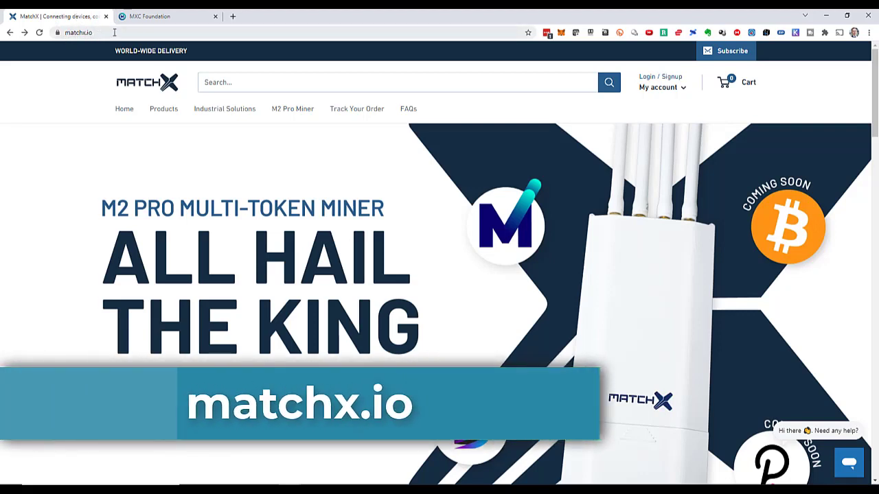
mouse_move(288, 113)
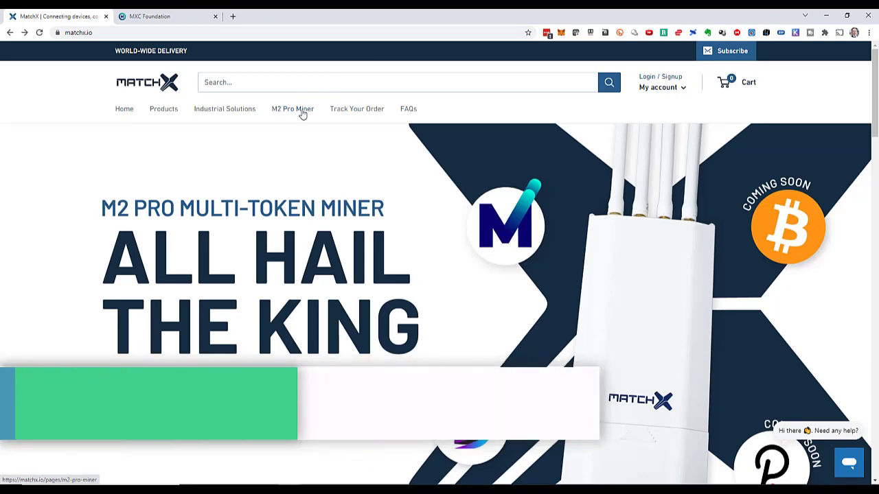
left_click(291, 108)
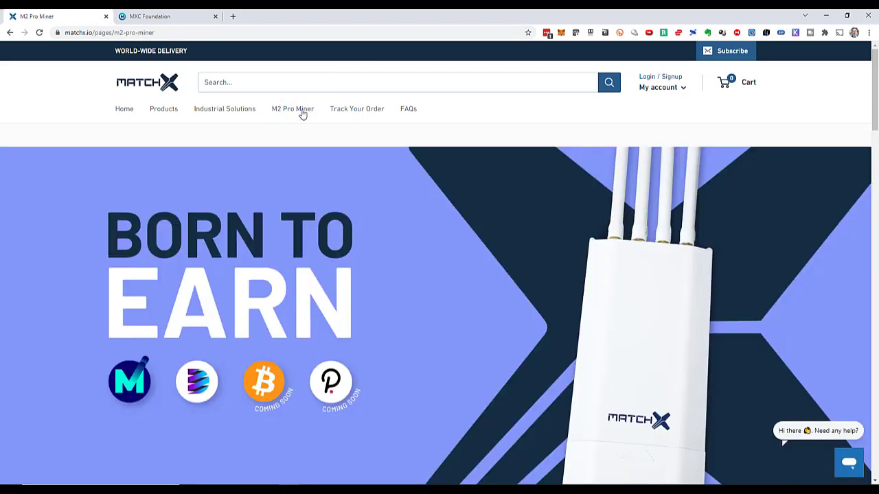
scroll("down", 3)
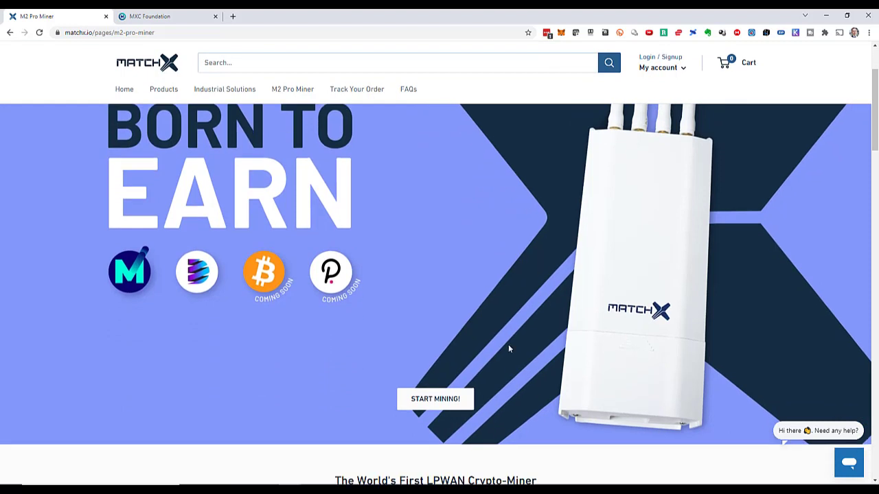
left_click(435, 398)
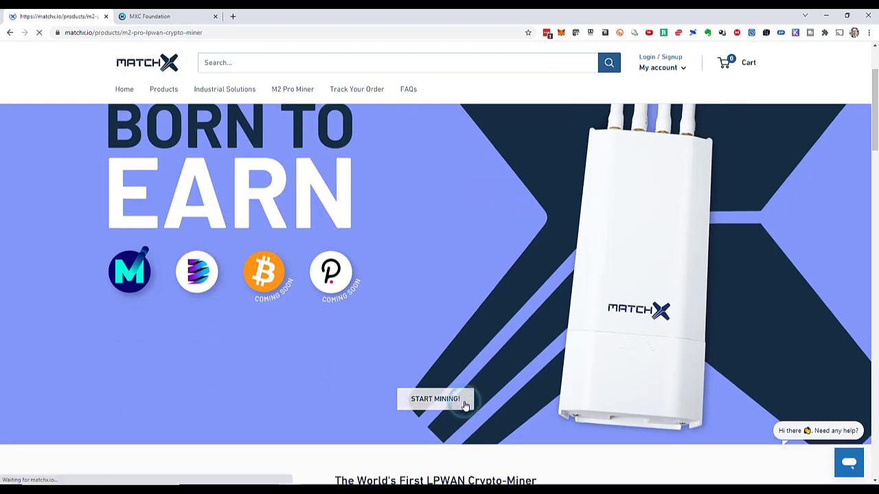
left_click(435, 398)
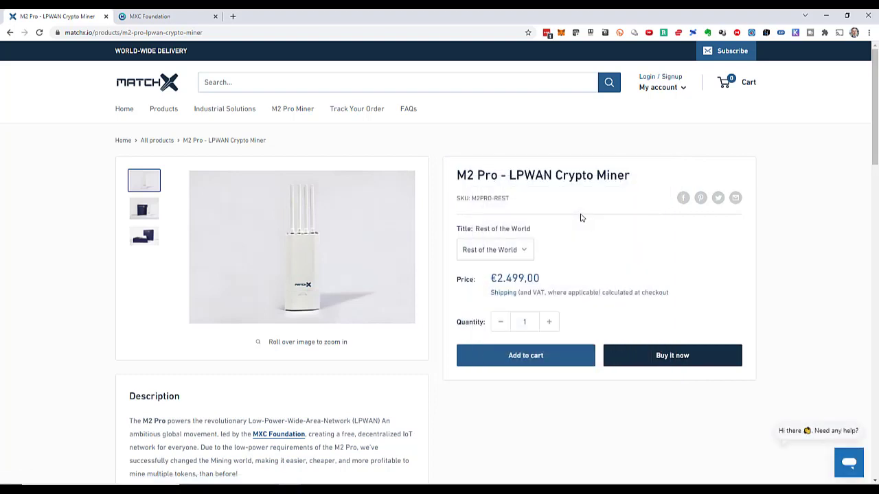
mouse_move(524, 250)
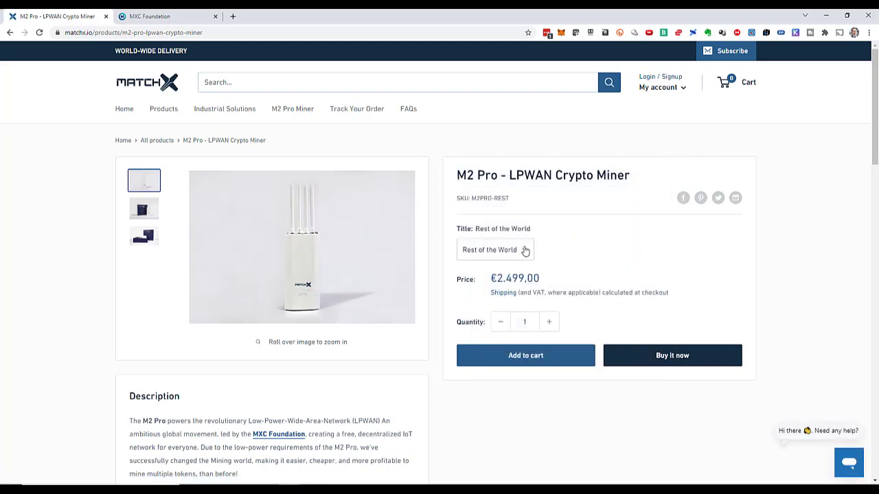
Choose the European Union version of the M2 Pro, priced €2.100,00
left_click(494, 249)
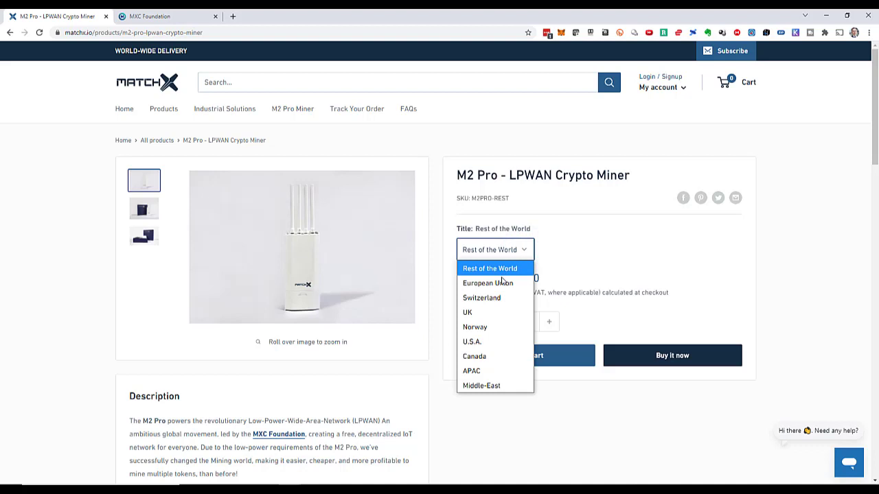
left_click(489, 283)
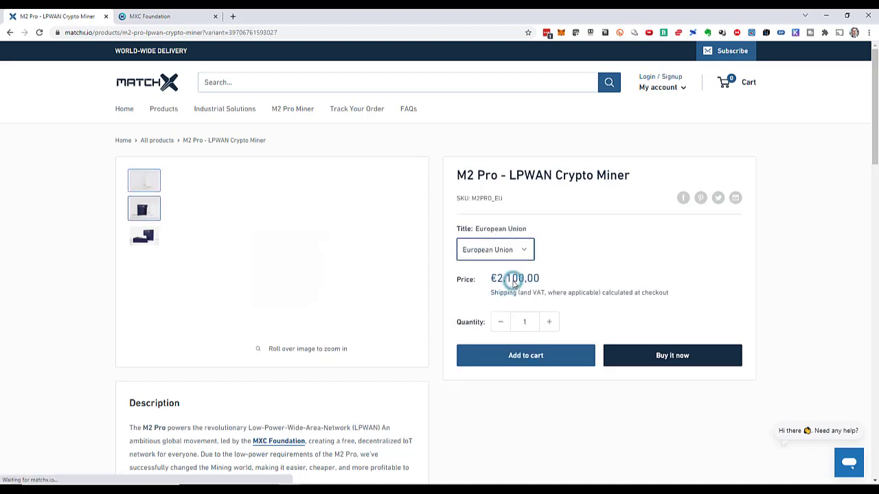
left_click(143, 209)
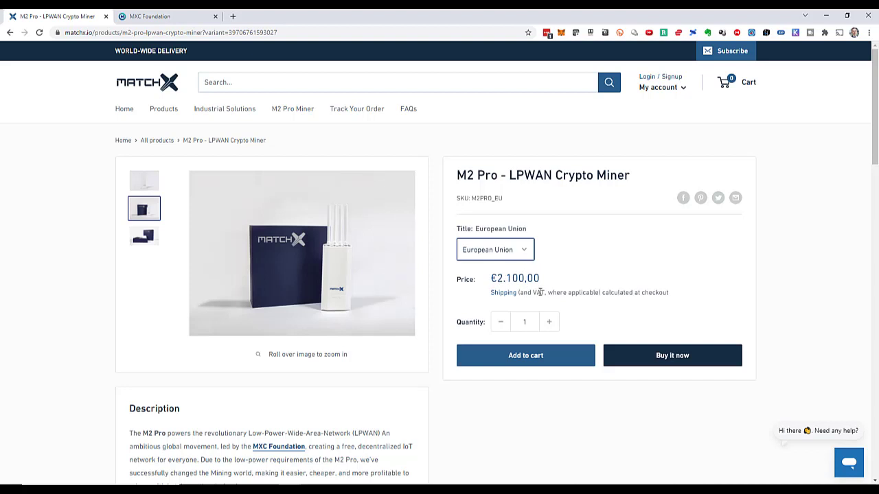
mouse_move(730, 307)
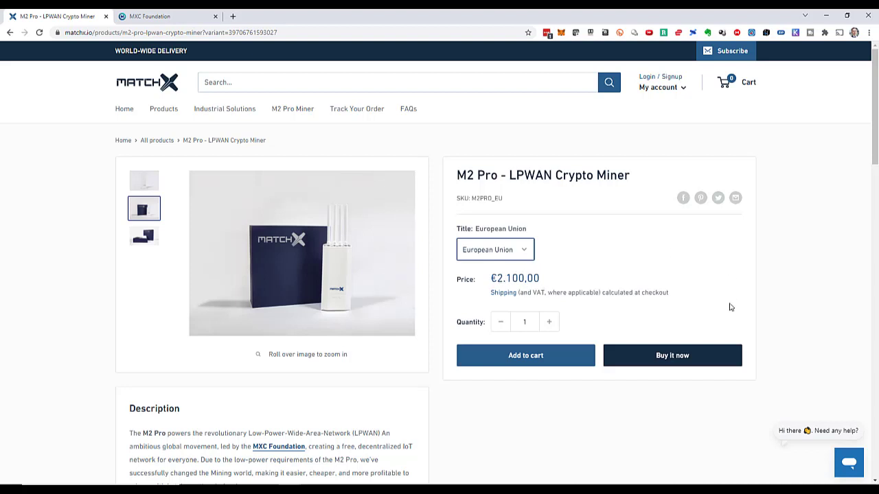
mouse_move(721, 357)
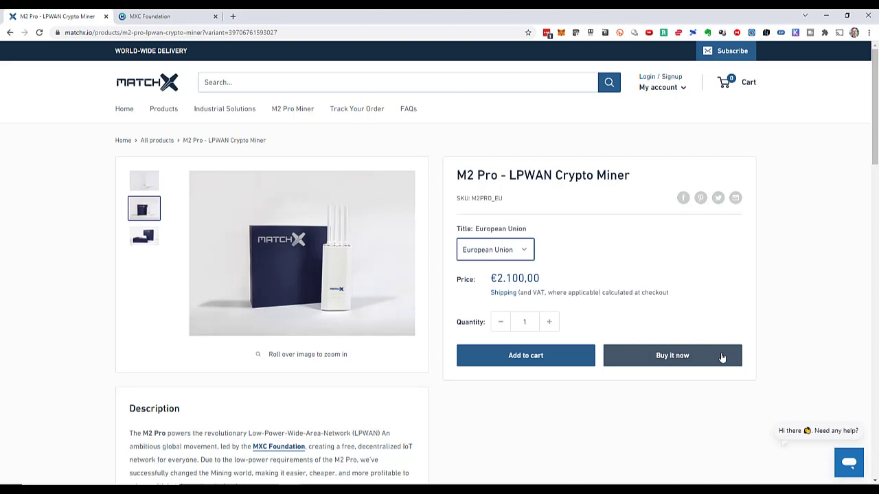
Buy the M2 Pro now and reach the Create my account registration form
left_click(673, 354)
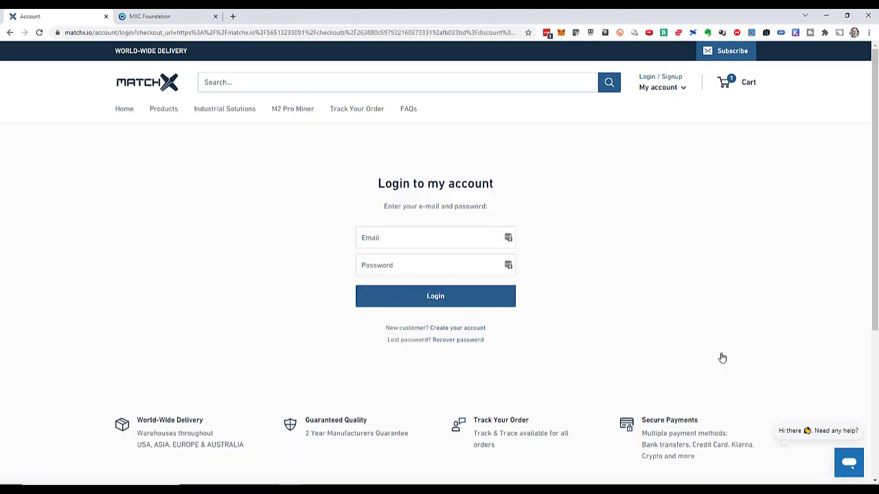
mouse_move(511, 192)
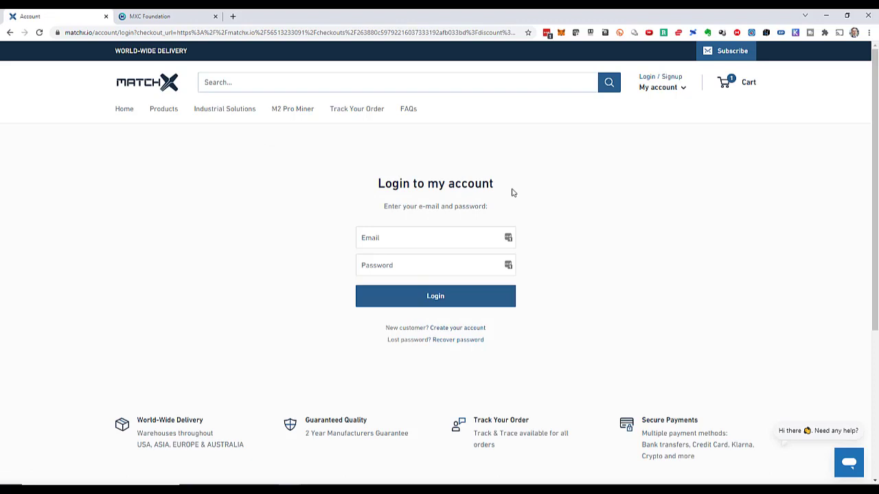
mouse_move(517, 333)
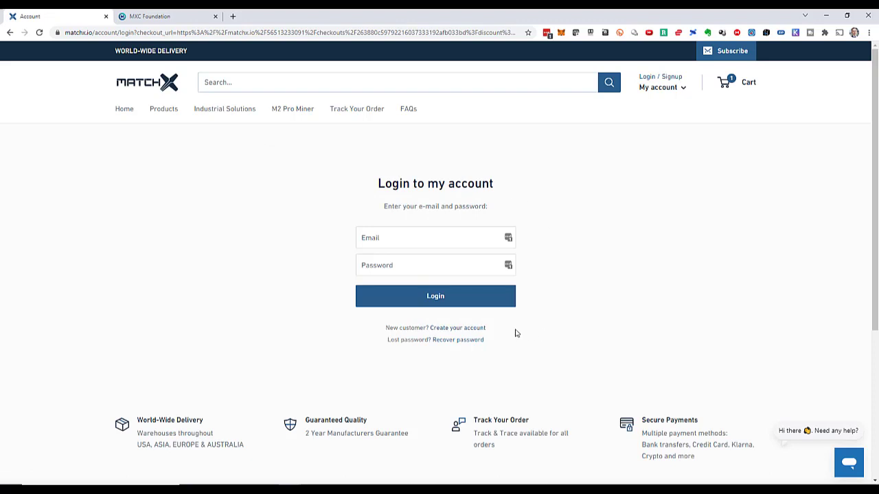
mouse_move(458, 327)
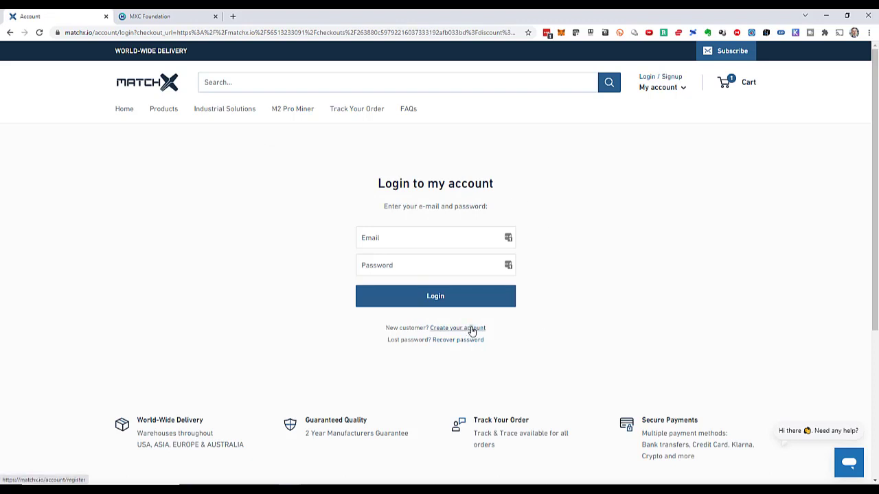
left_click(457, 327)
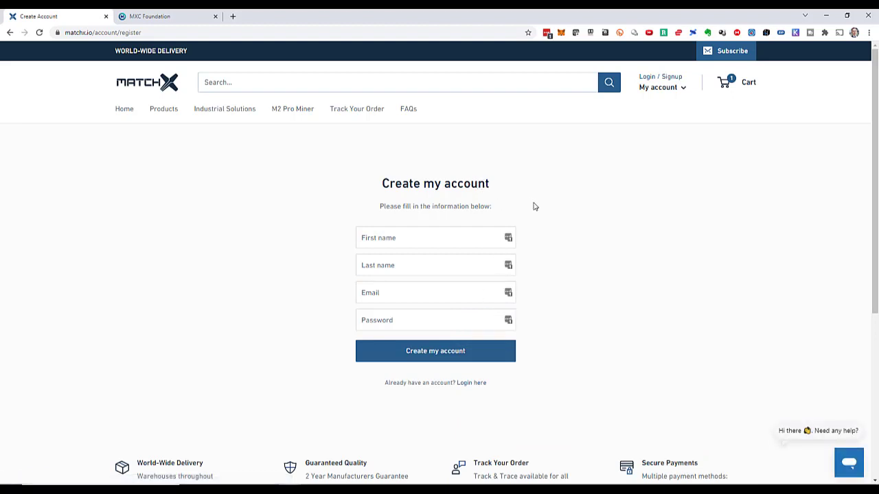
mouse_move(541, 223)
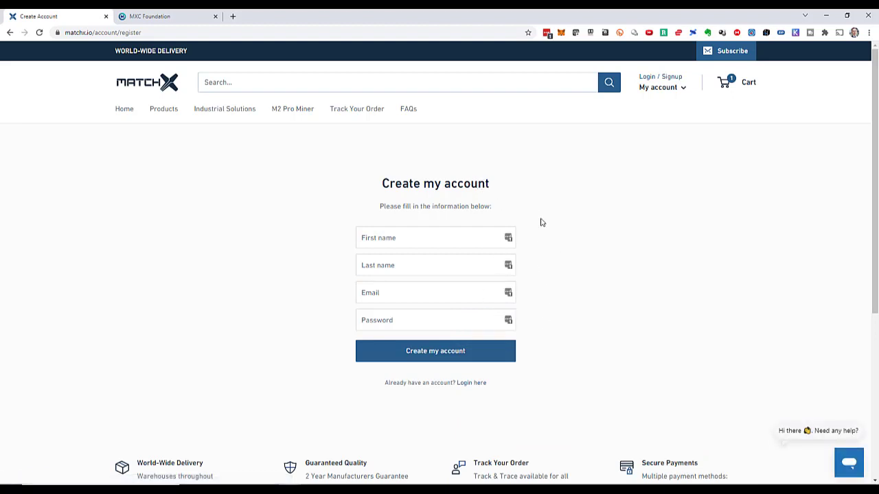
mouse_move(461, 149)
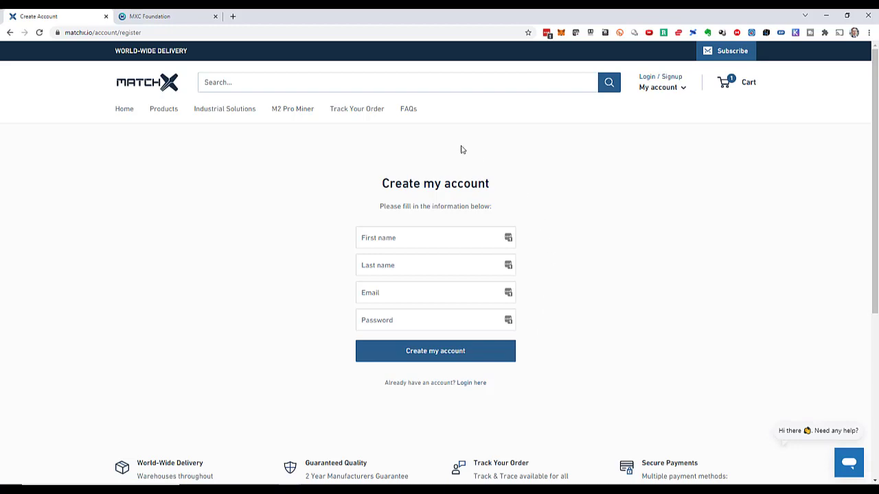
mouse_move(371, 394)
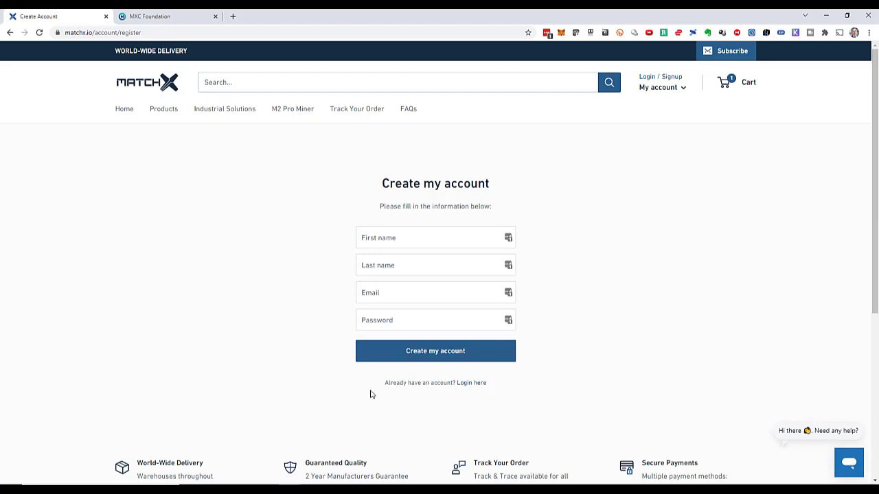
Sign in to the store account and start checkout for the M2 Pro in the cart
left_click(435, 351)
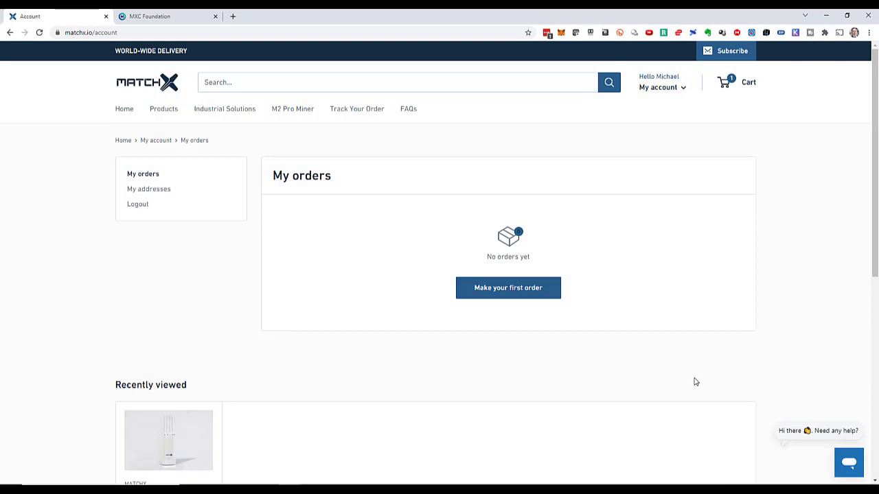
mouse_move(580, 258)
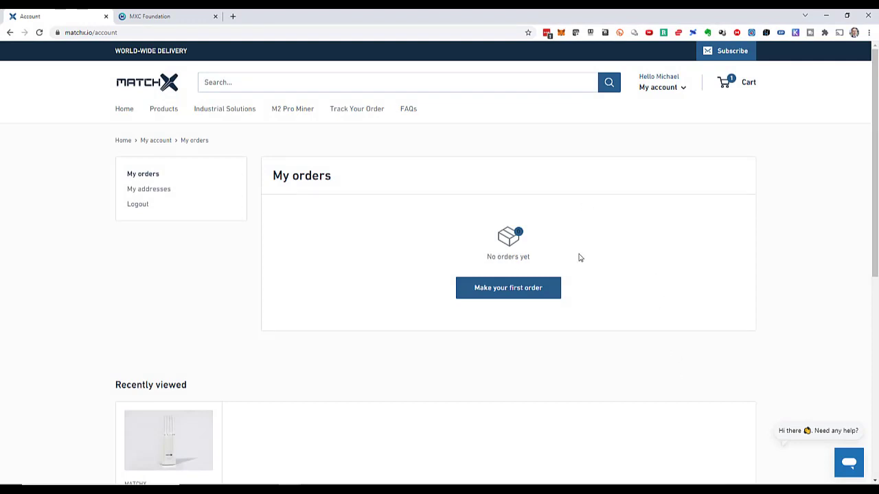
left_click(747, 83)
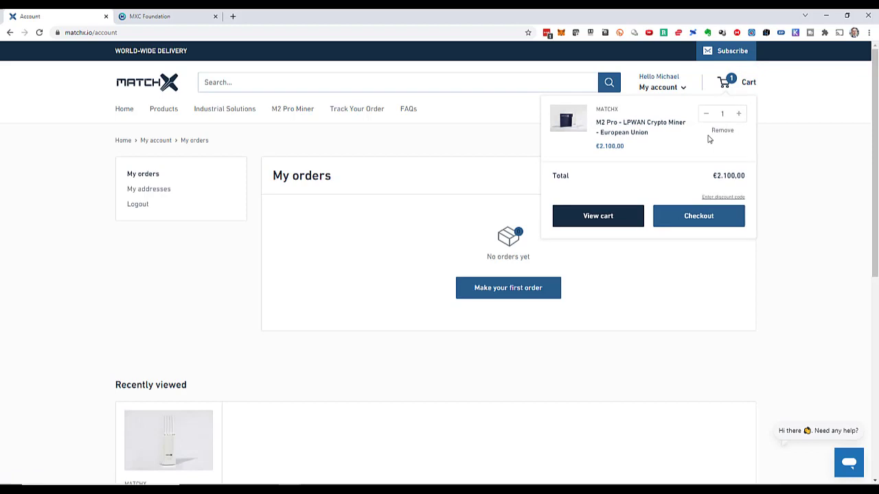
mouse_move(698, 216)
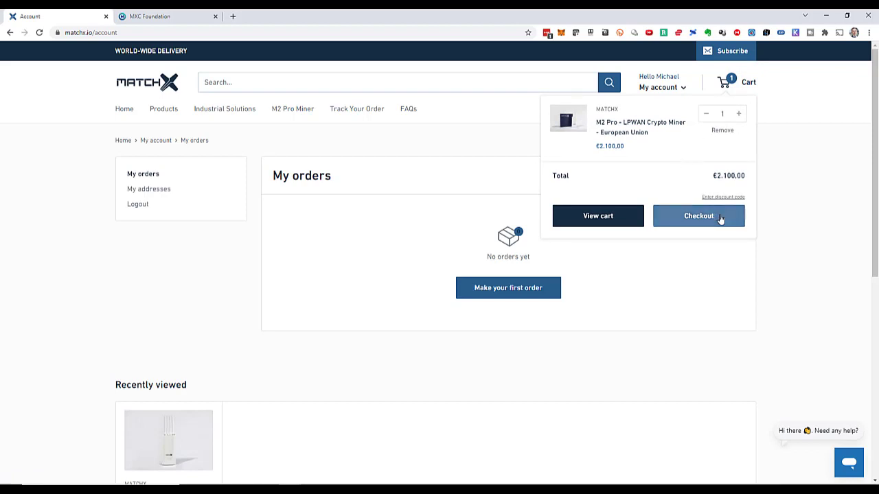
left_click(697, 216)
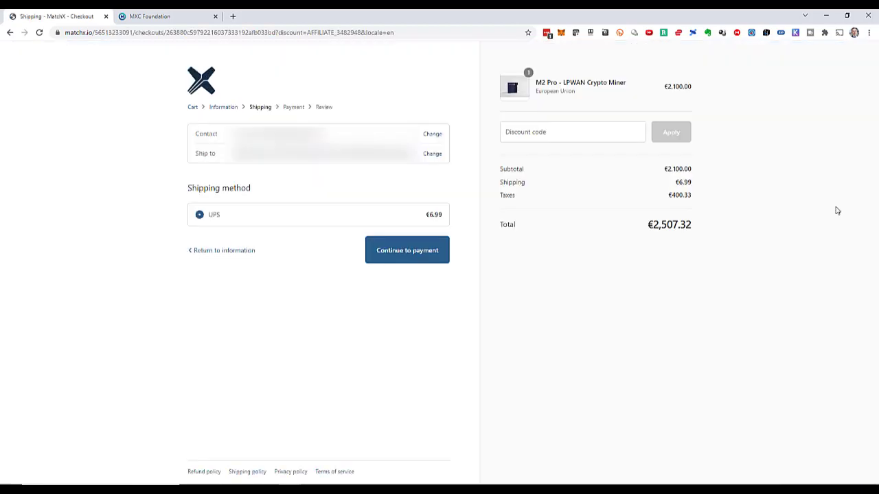
Apply the MATCH50 discount for a €2,447.82 total and continue to the payment step
left_click(571, 131)
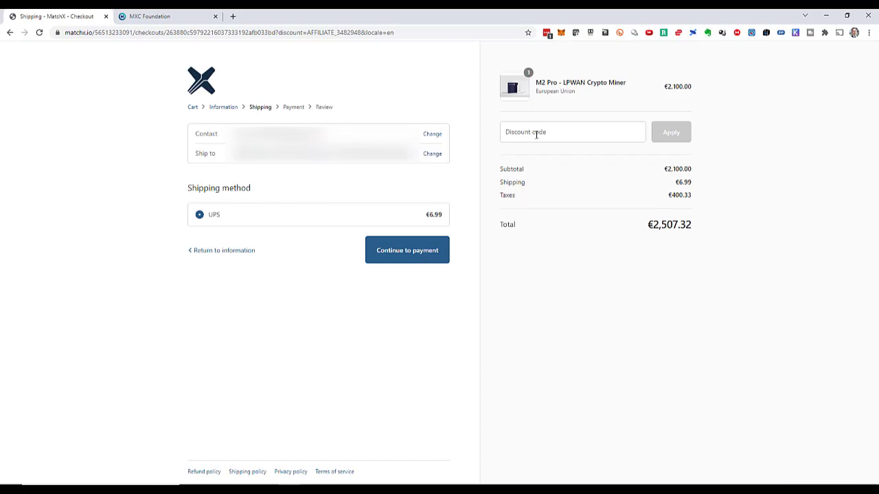
left_click(571, 132)
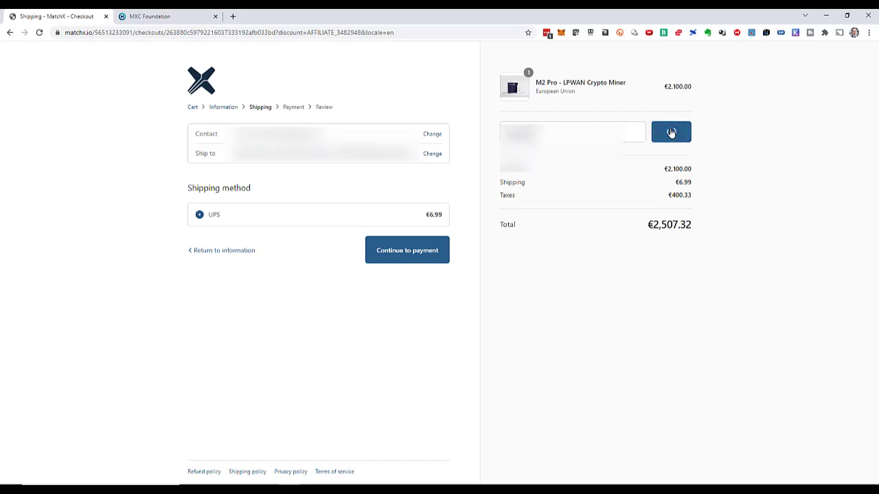
left_click(670, 132)
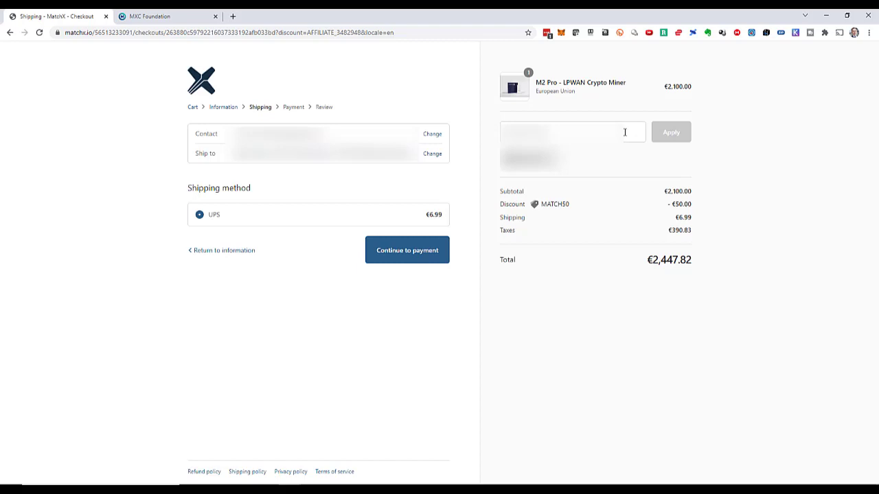
mouse_move(605, 206)
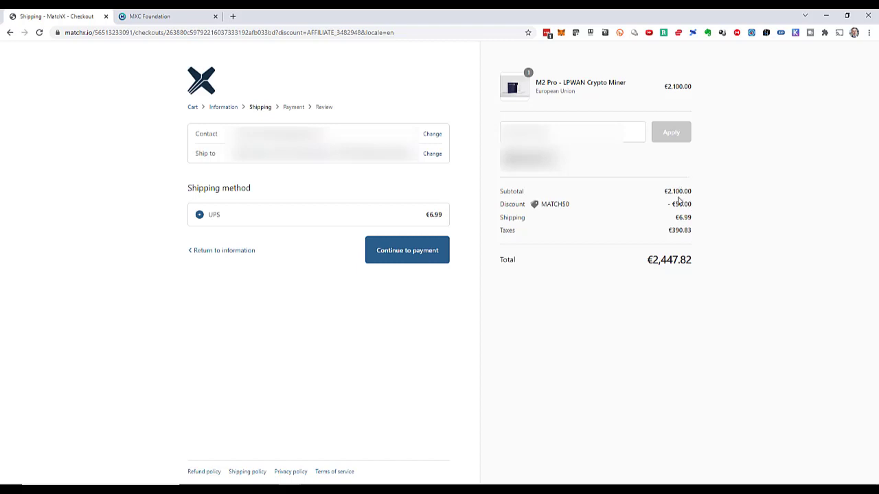
mouse_move(297, 211)
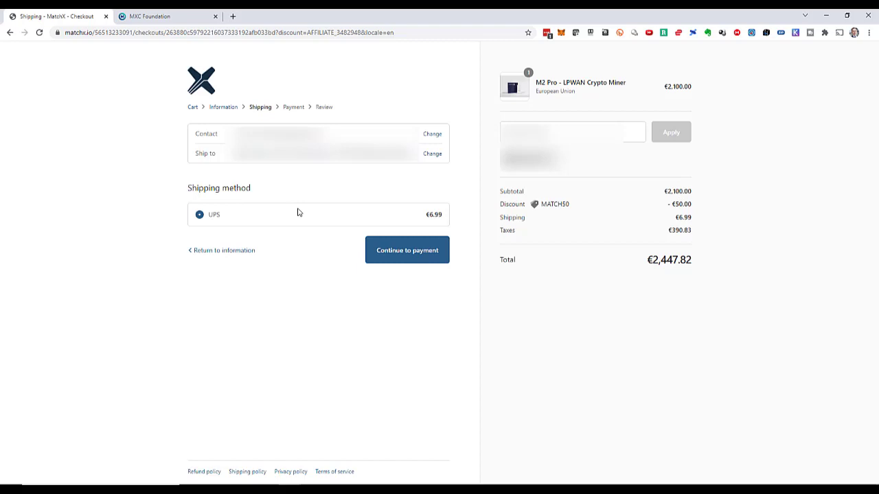
mouse_move(406, 250)
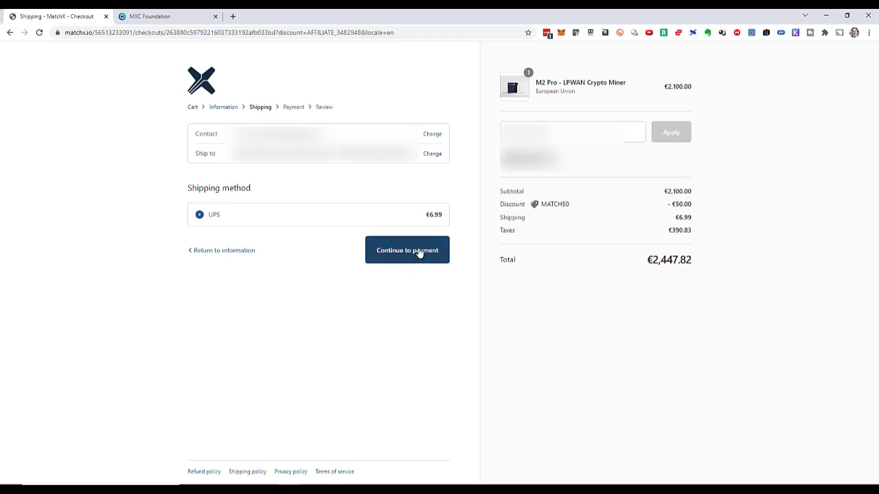
left_click(407, 250)
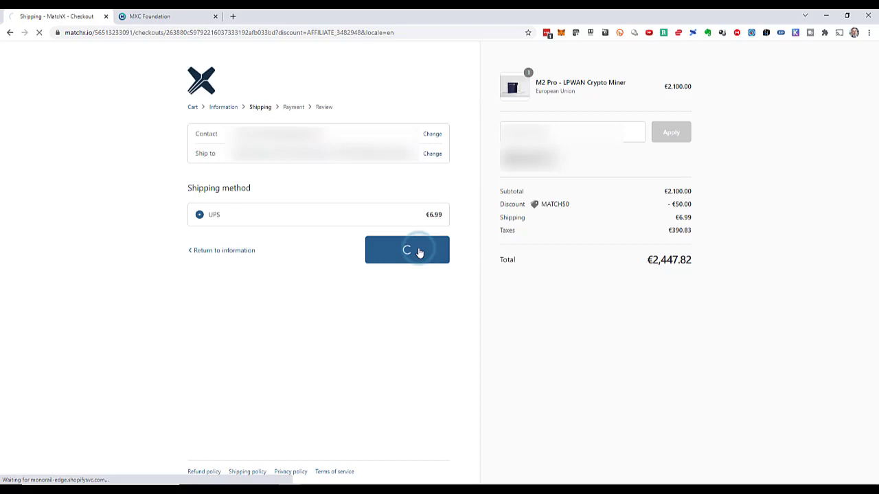
left_click(406, 250)
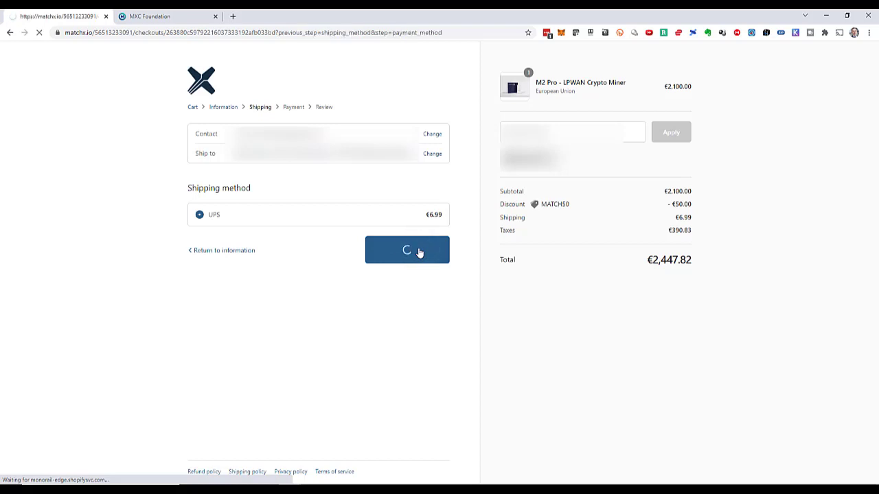
left_click(406, 250)
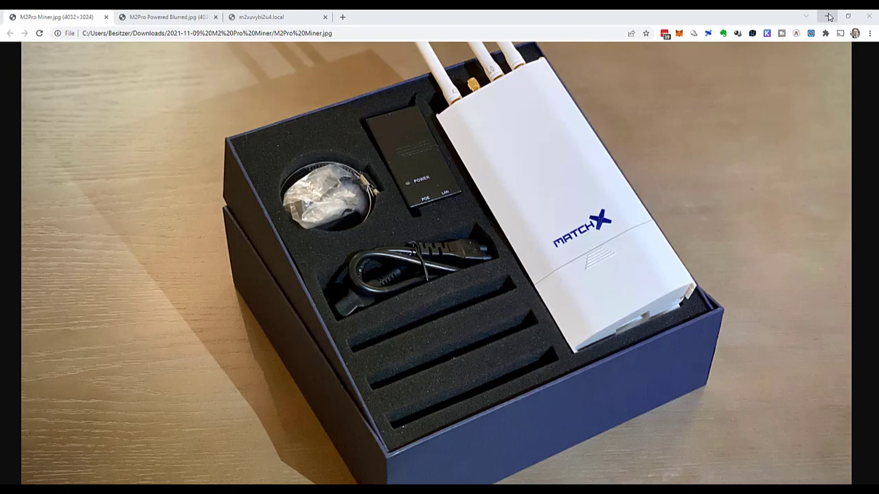
mouse_move(829, 16)
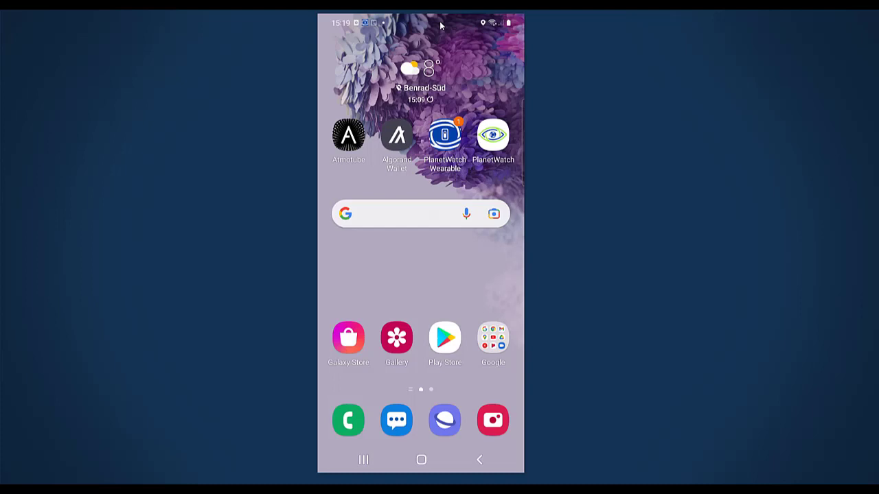
mouse_move(363, 258)
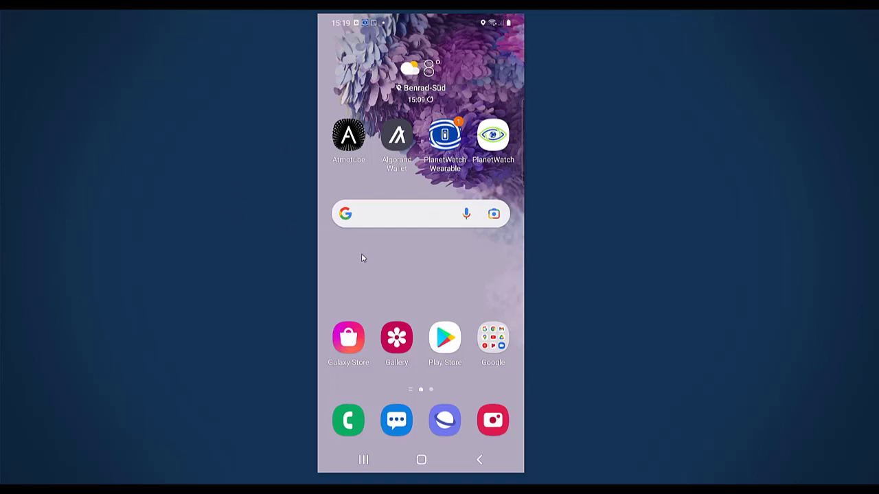
mouse_move(505, 415)
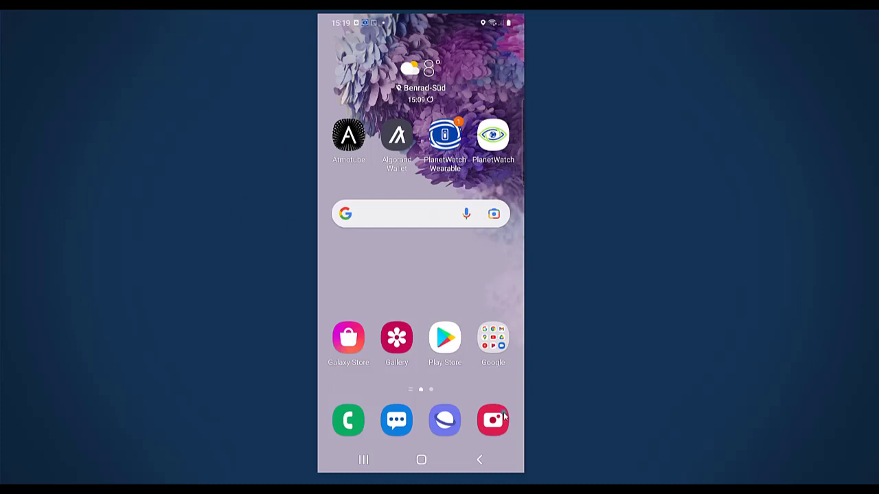
Install DataDash from MXC Foundation LLC via Google Play and launch it
left_click(491, 420)
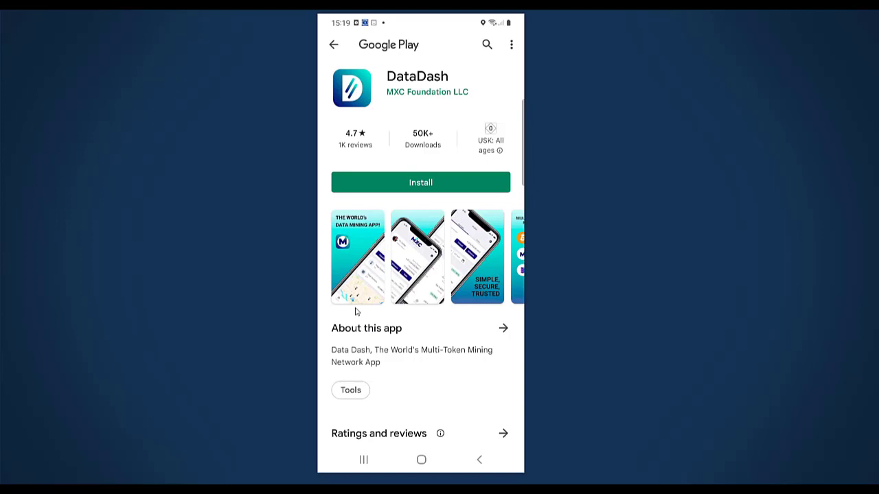
left_click(420, 182)
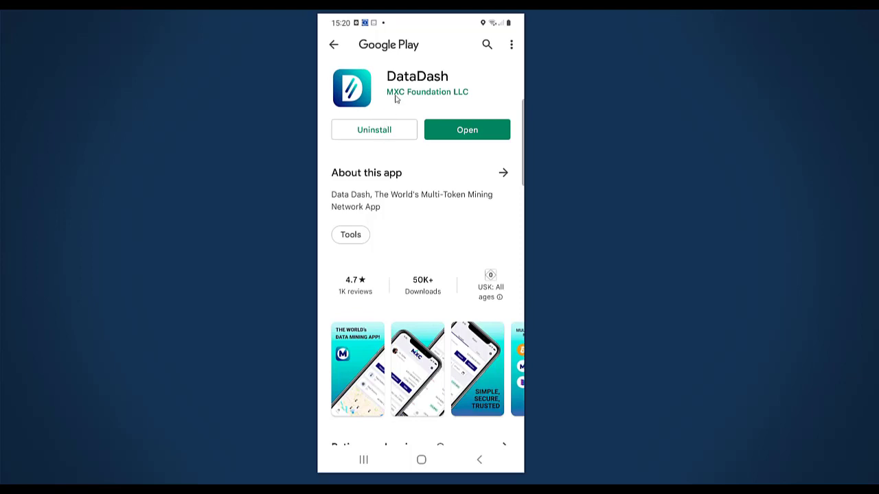
mouse_move(501, 136)
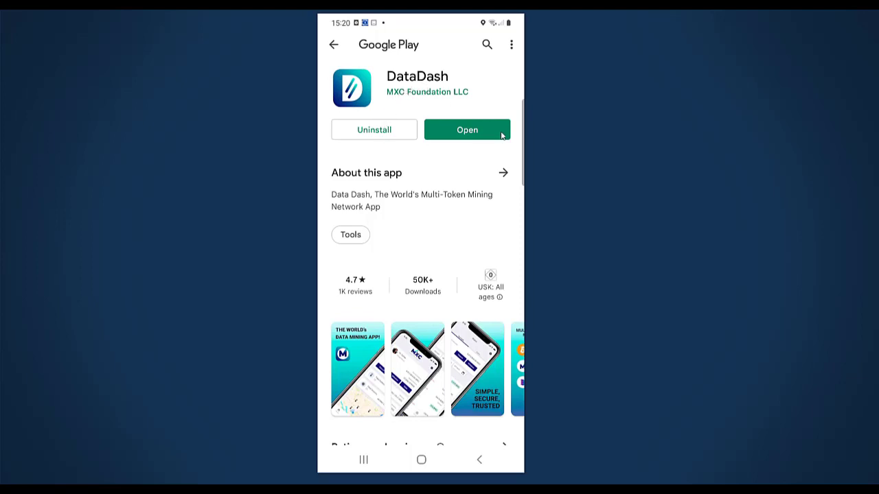
left_click(466, 129)
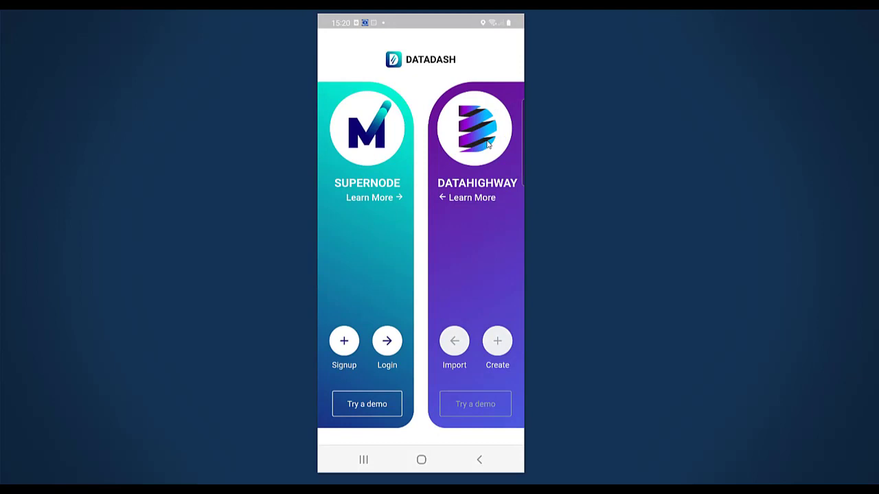
mouse_move(346, 337)
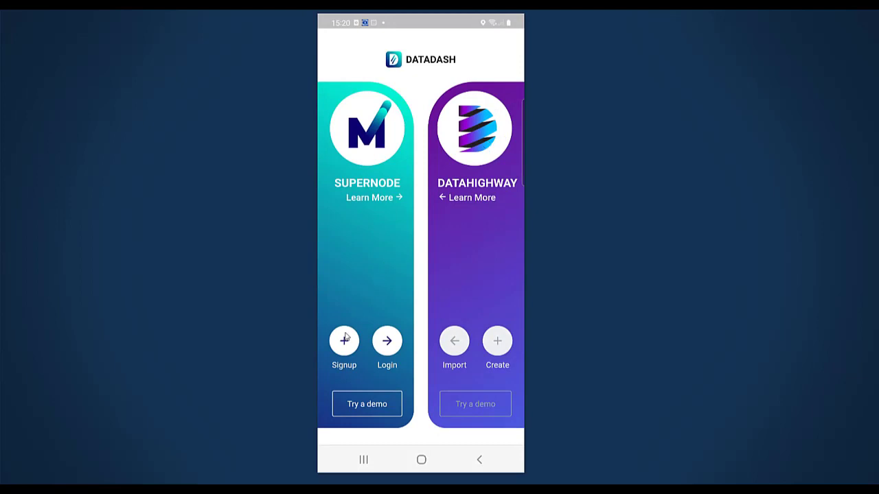
Start creating a Supernode account in DataDash and choose the MatchX supernode in Europe
left_click(343, 340)
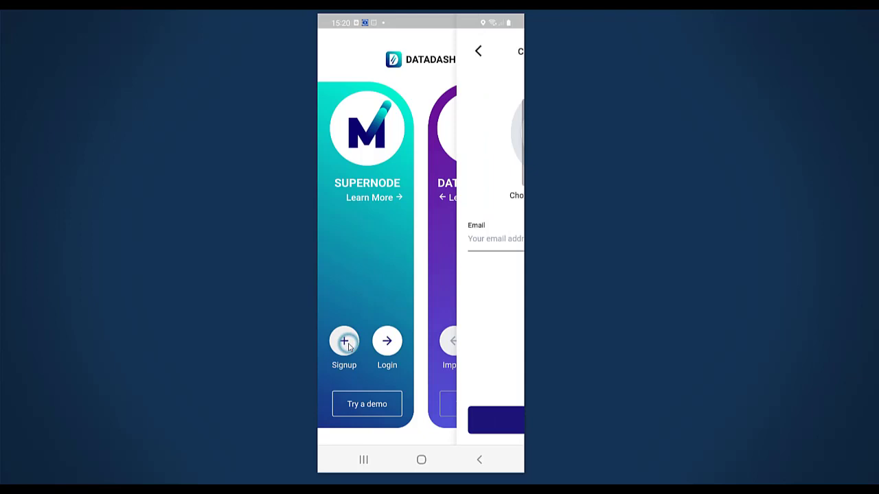
left_click(344, 340)
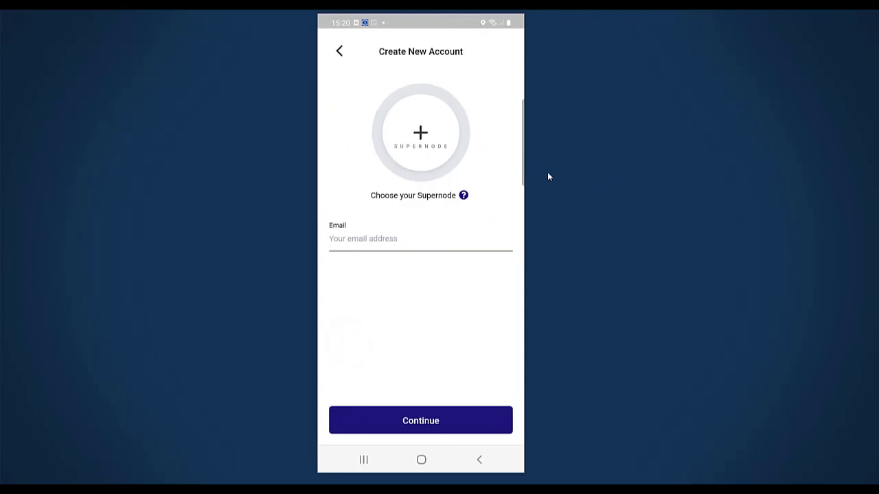
mouse_move(420, 133)
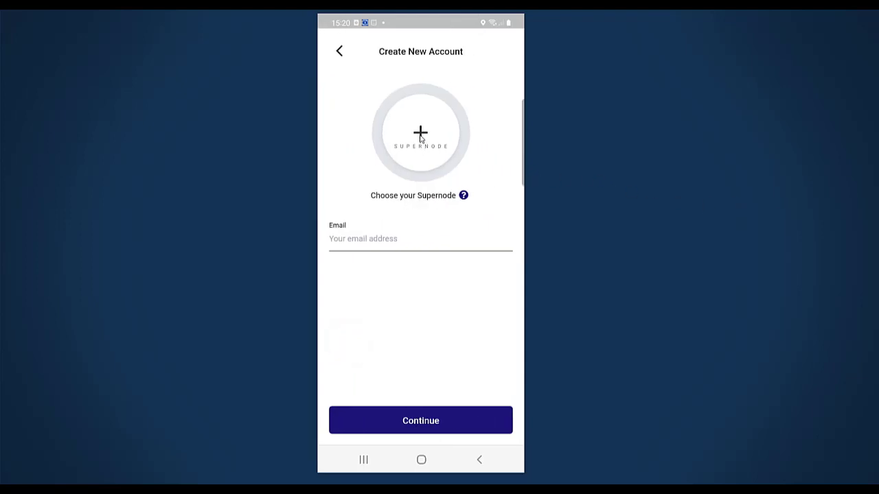
left_click(420, 132)
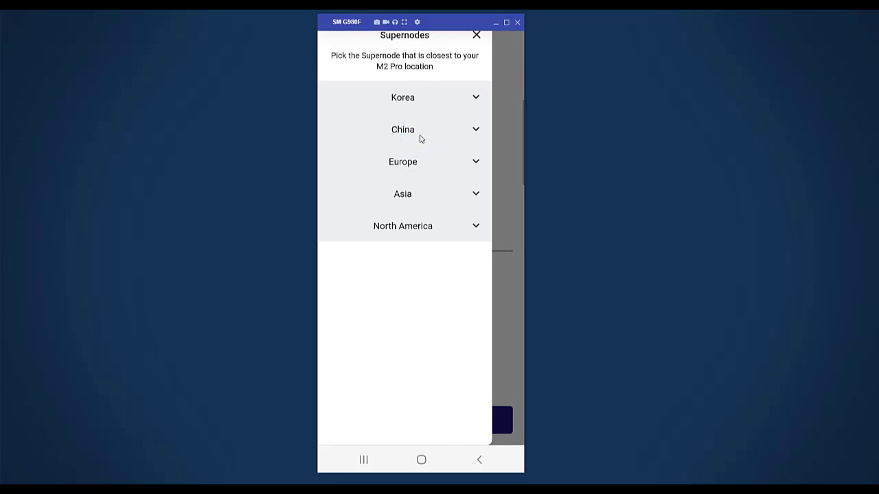
mouse_move(412, 164)
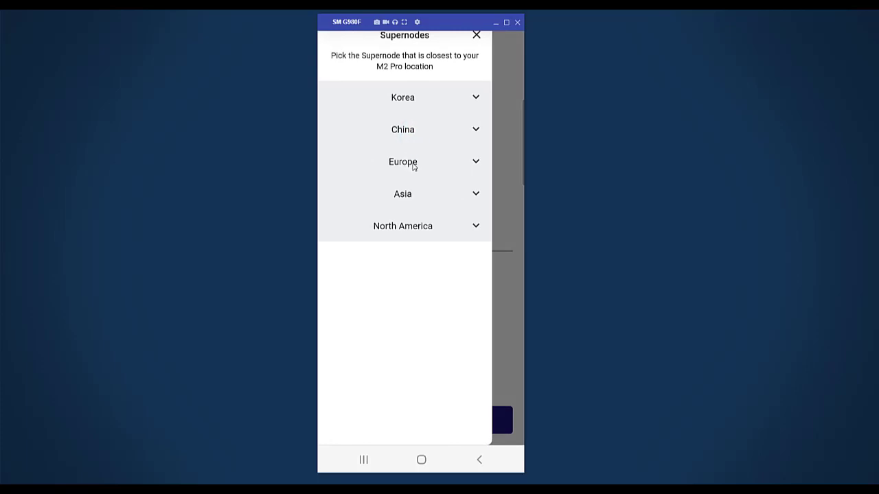
left_click(403, 162)
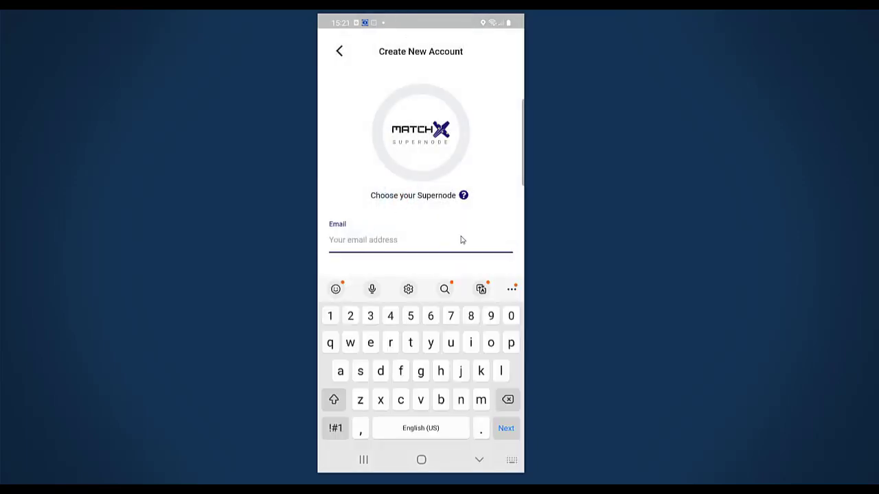
mouse_move(390, 240)
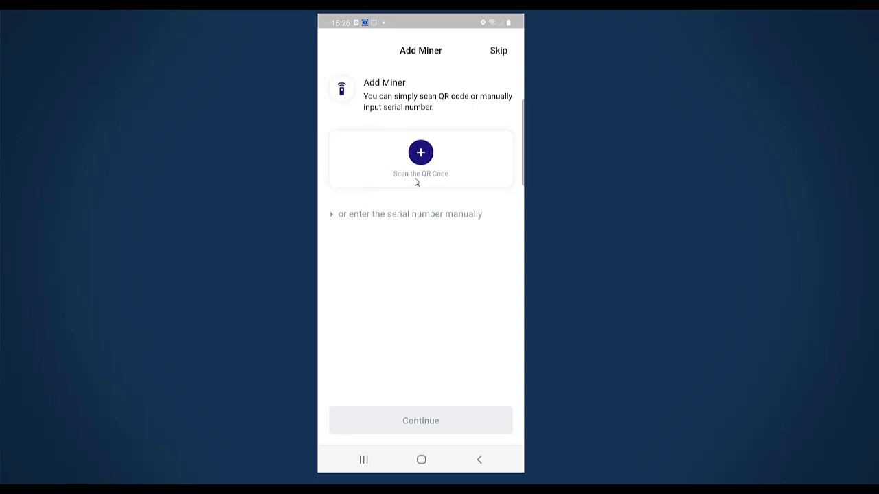
mouse_move(456, 148)
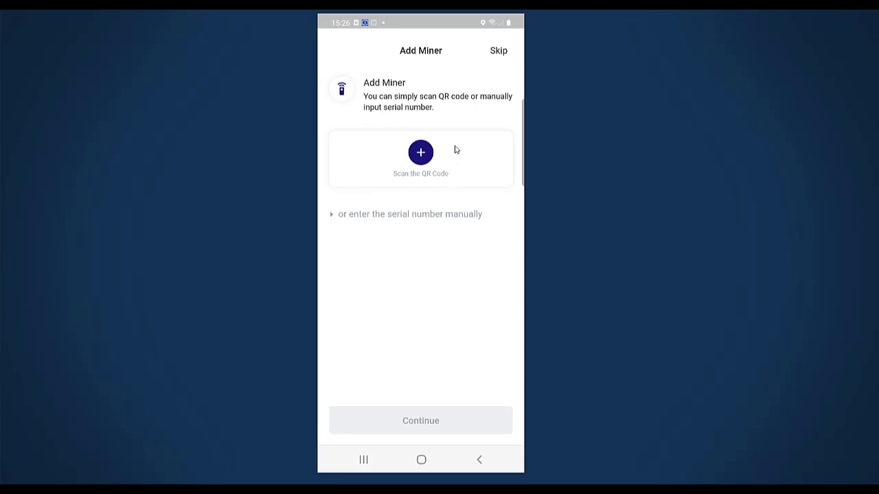
mouse_move(414, 123)
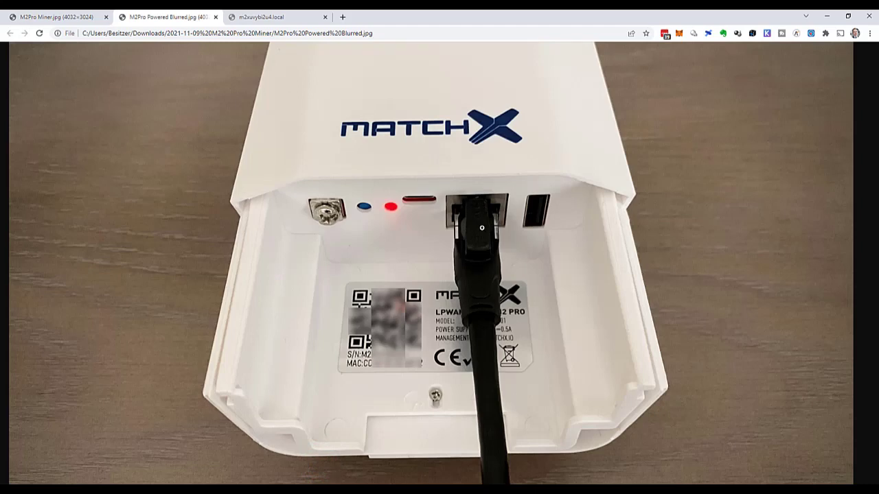
mouse_move(445, 215)
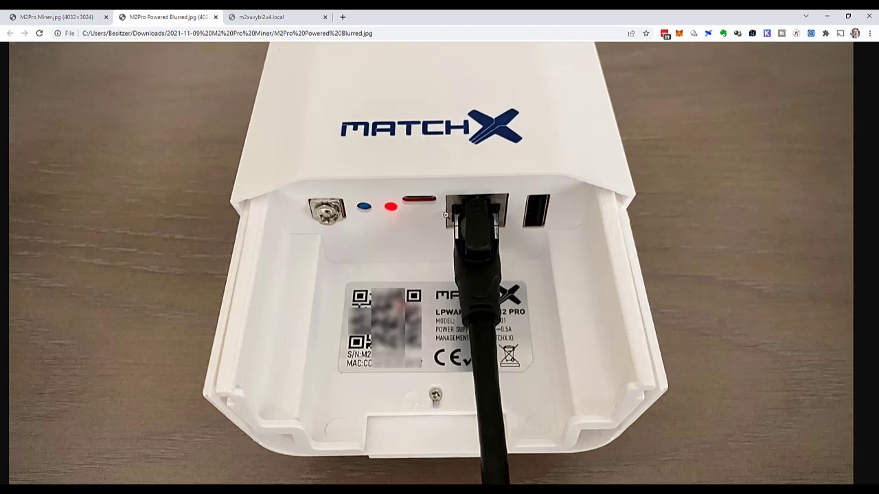
mouse_move(489, 209)
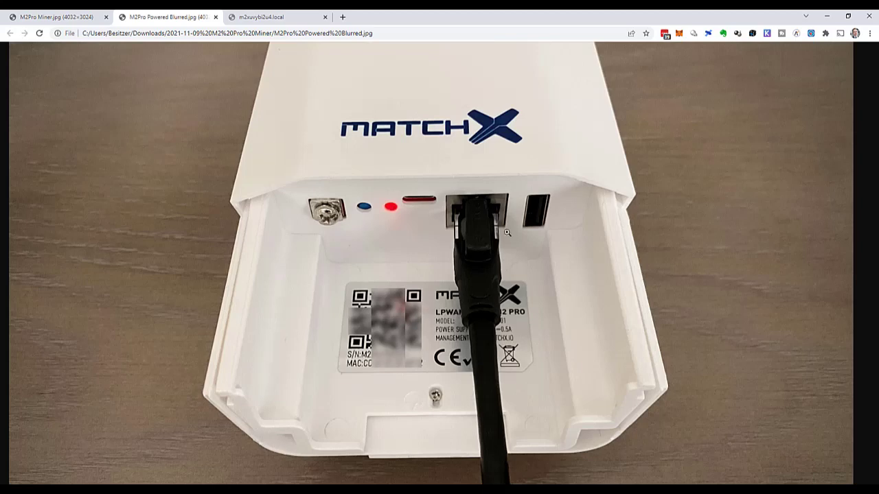
mouse_move(393, 225)
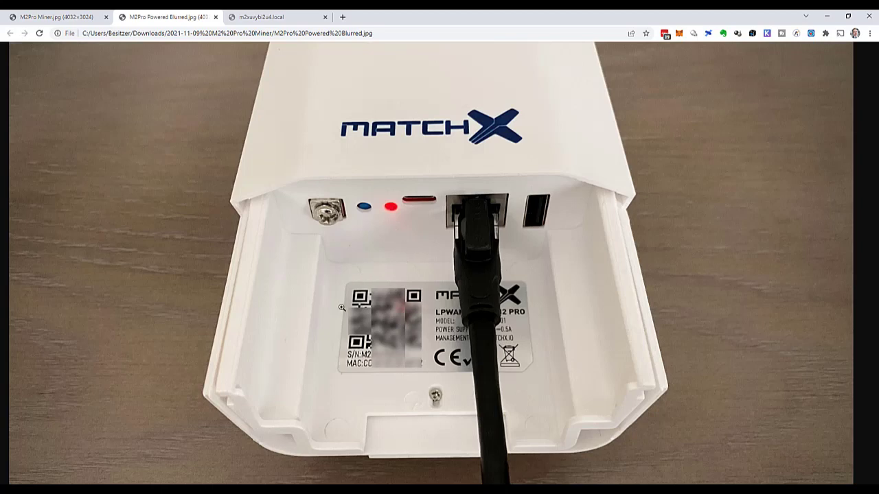
mouse_move(416, 278)
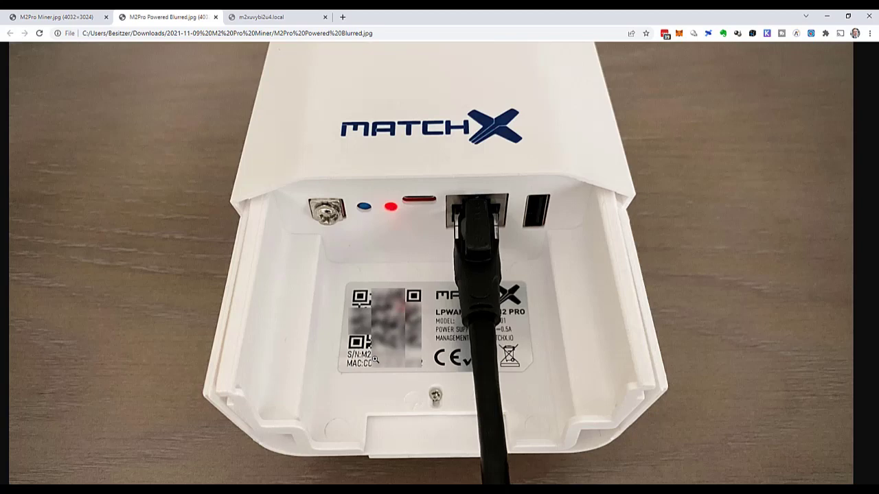
mouse_move(329, 308)
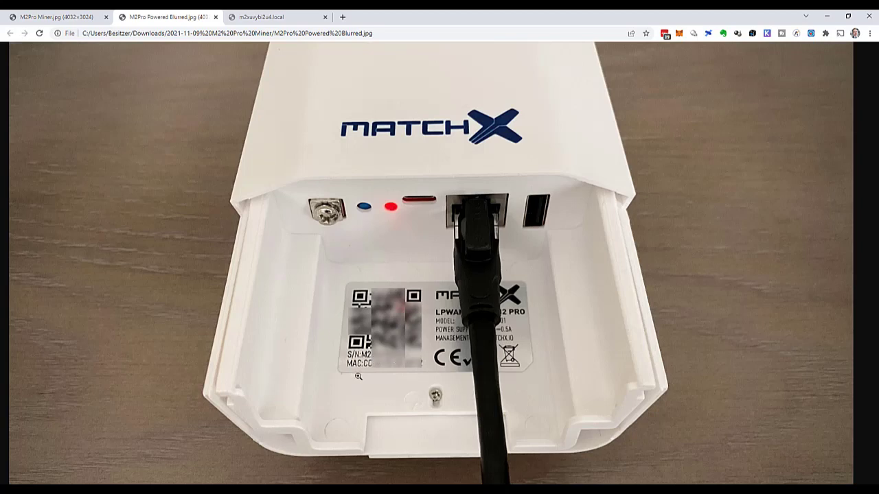
mouse_move(422, 254)
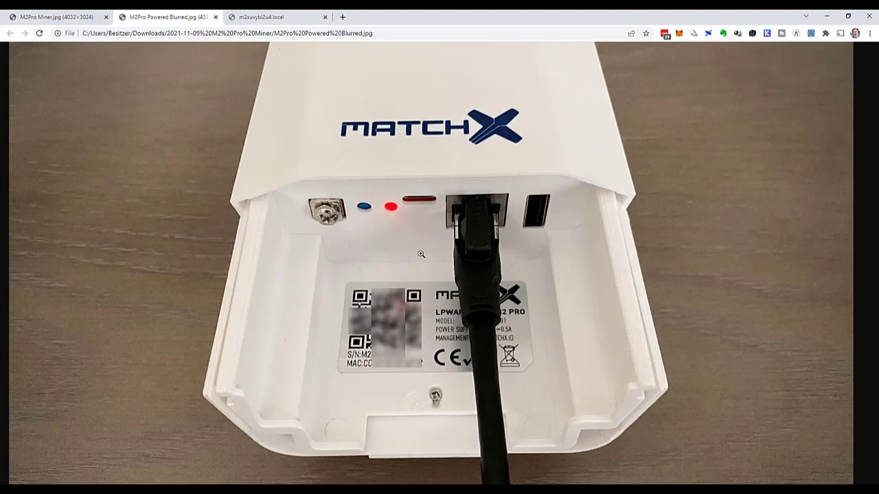
mouse_move(810, 16)
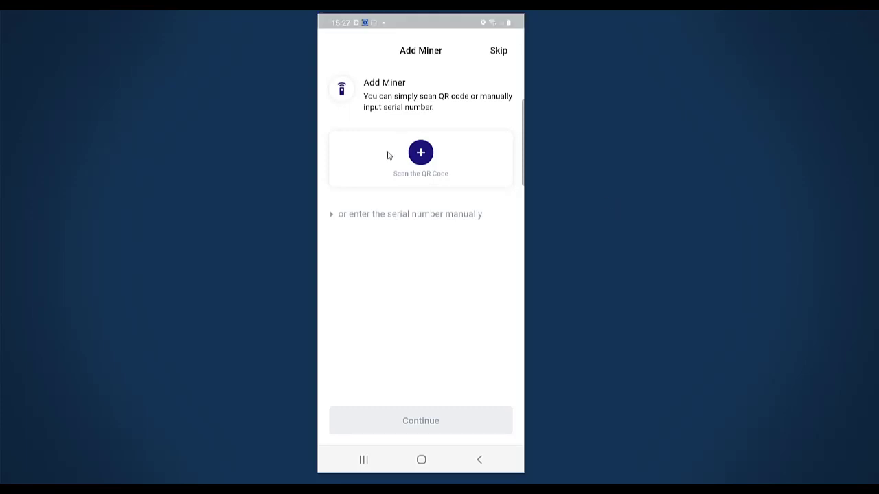
Scan the M2 Pro's QR code to add it, finishing on the home screen with one miner at 80% health
left_click(420, 152)
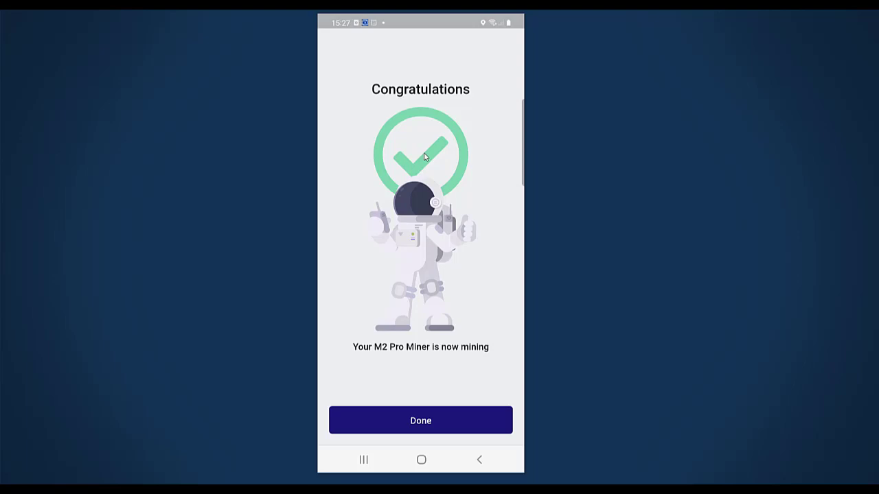
mouse_move(462, 409)
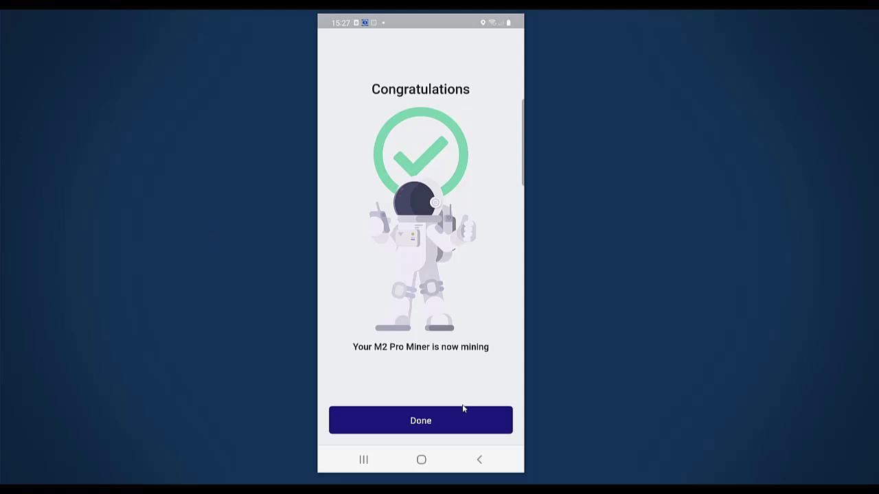
left_click(420, 420)
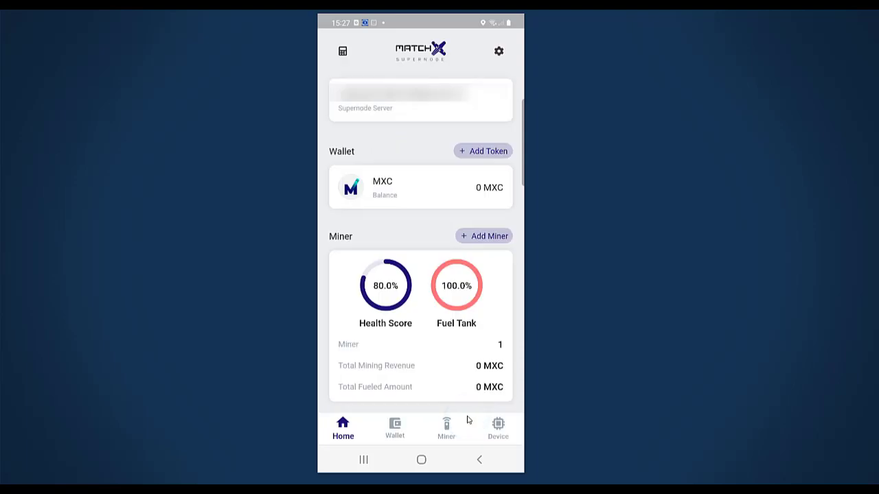
mouse_move(761, 168)
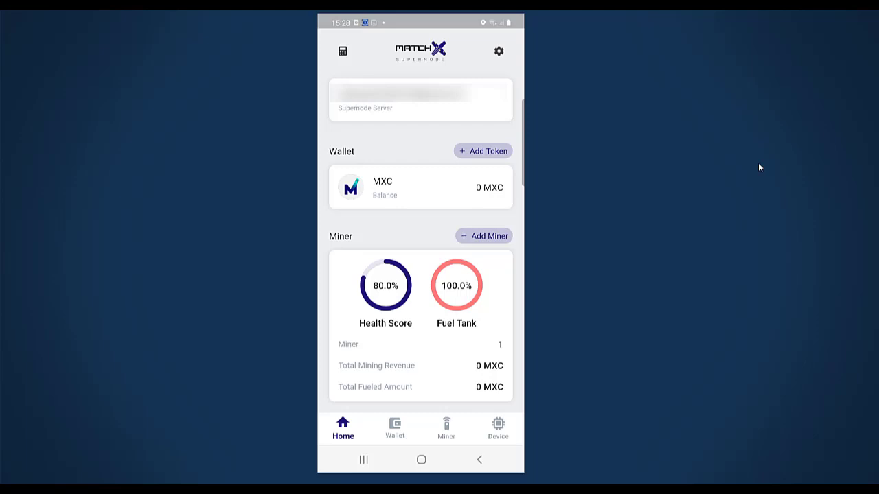
mouse_move(749, 330)
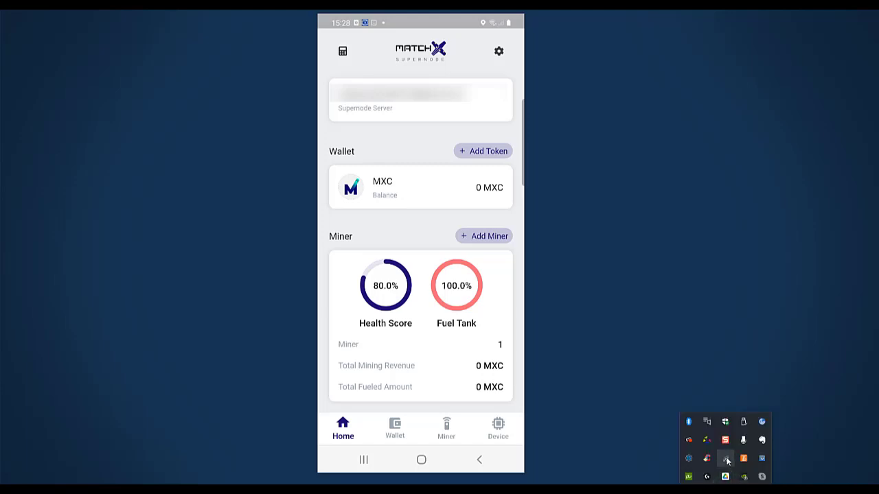
Connect the laptop to the gateway's MatchX_MX190x Wi-Fi network
left_click(744, 458)
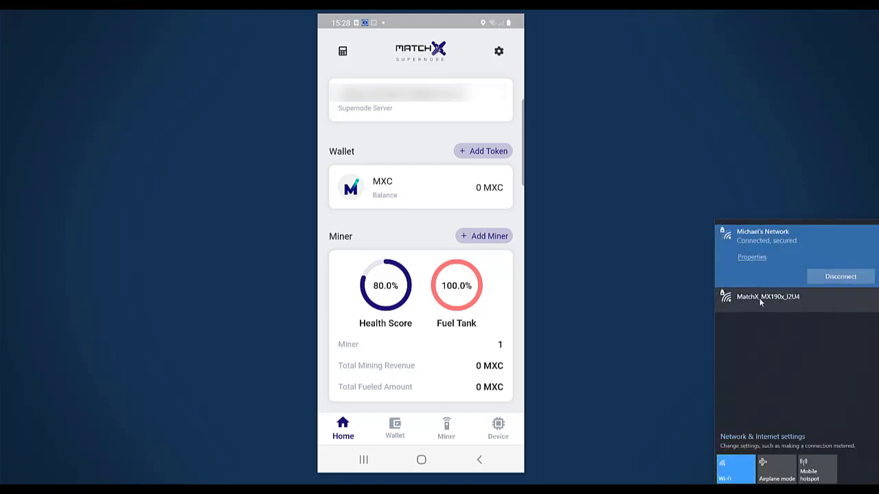
left_click(766, 297)
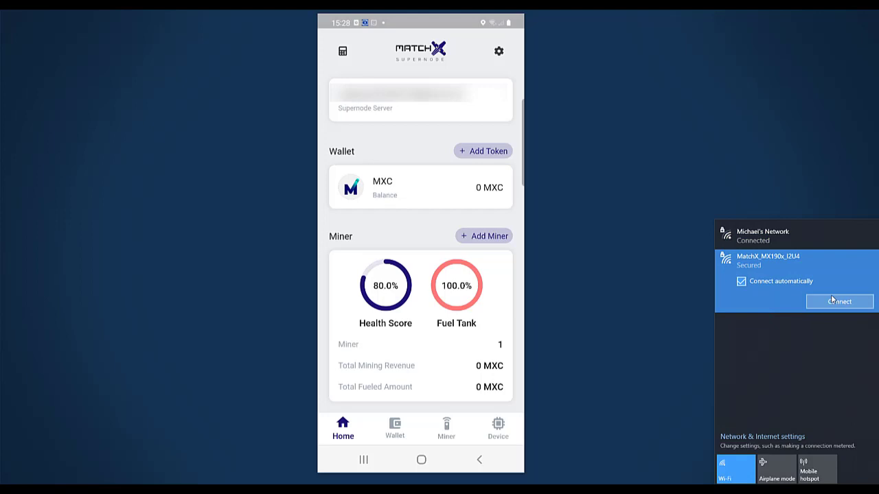
left_click(839, 302)
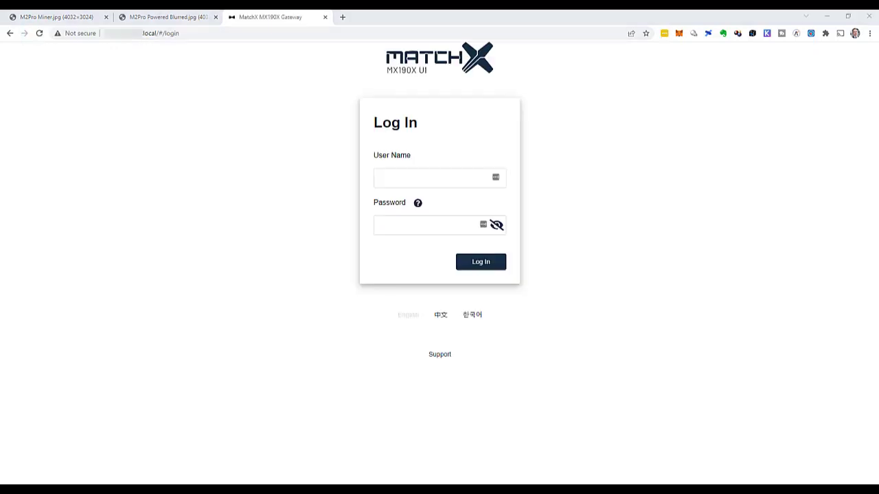
Log in to the gateway as admin with the label password and apply a new password
left_click(433, 177)
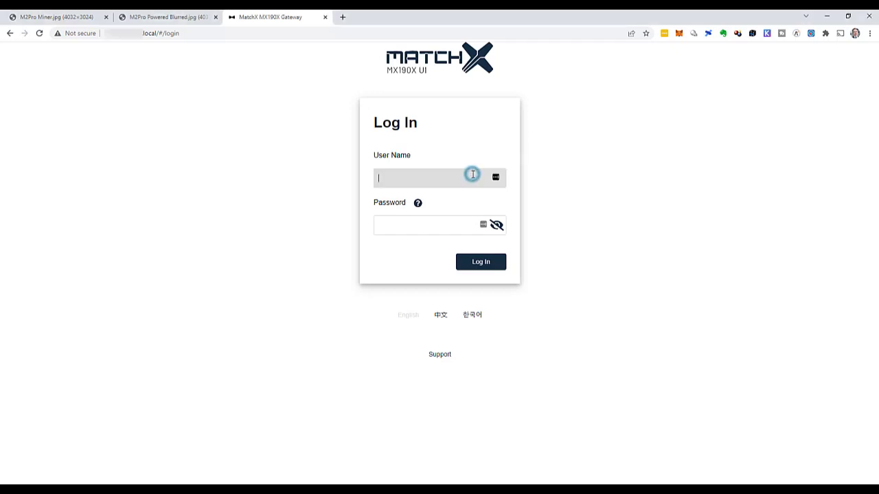
type("admin")
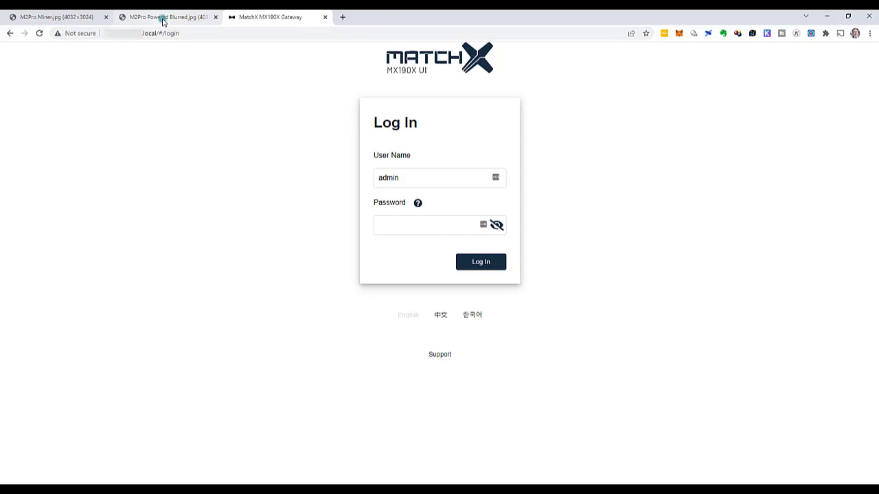
left_click(164, 16)
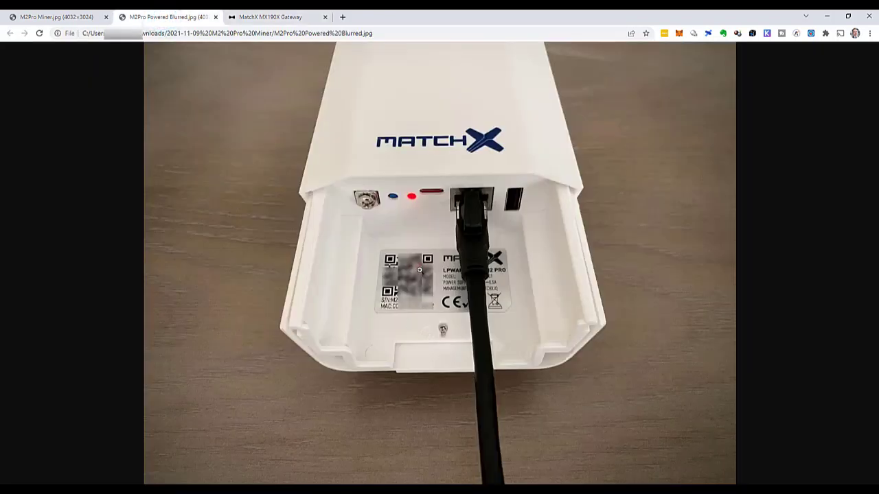
left_click(274, 17)
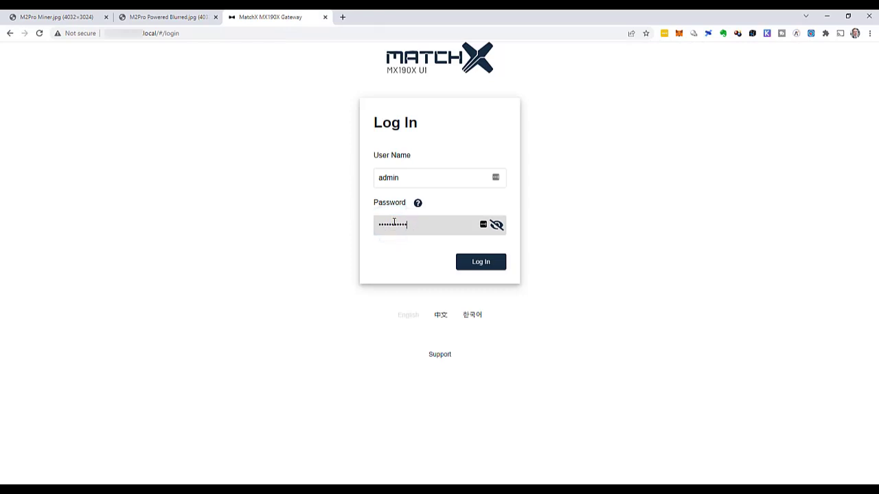
left_click(480, 261)
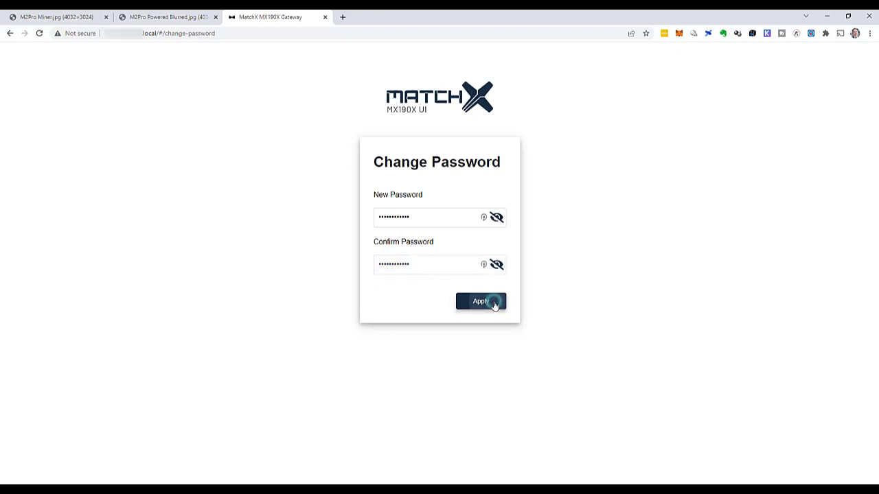
left_click(480, 302)
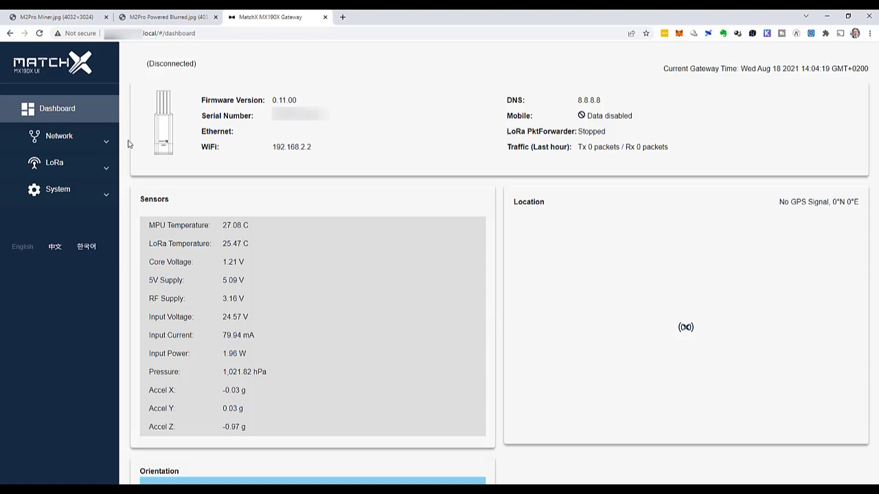
In the wireless network settings, turn off the gateway's access point and enable Wi-Fi client mode
left_click(57, 135)
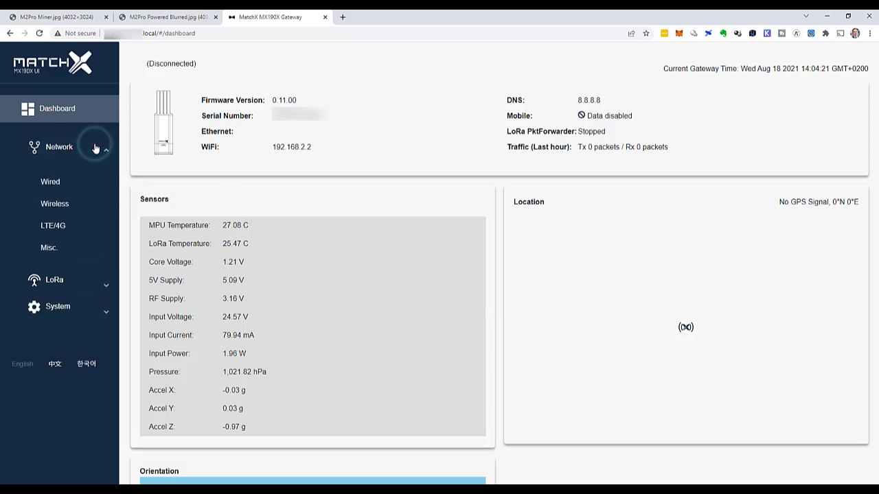
mouse_move(74, 203)
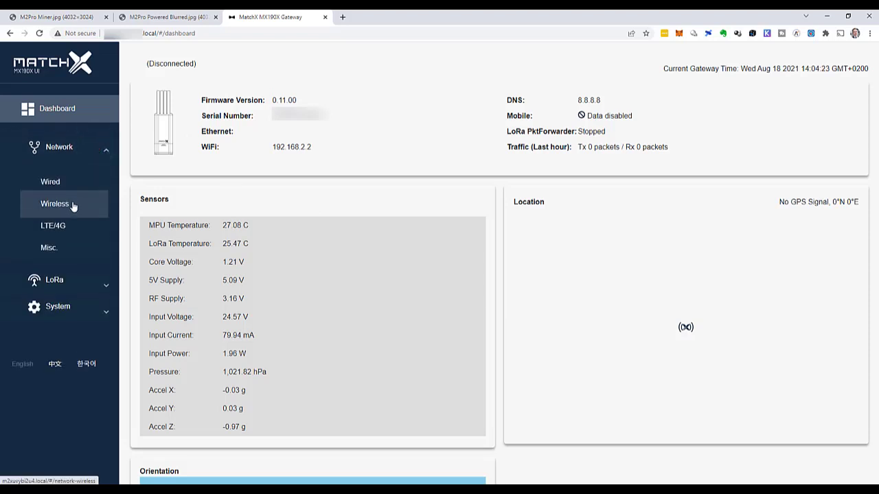
left_click(55, 203)
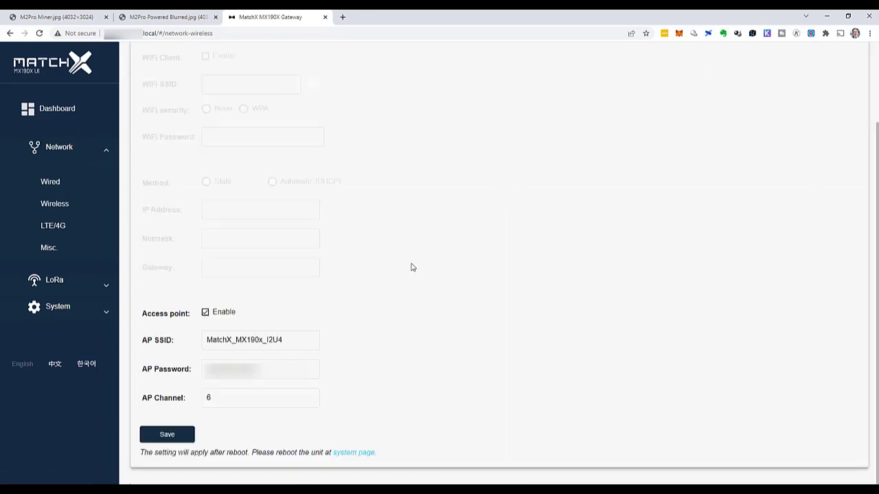
mouse_move(205, 313)
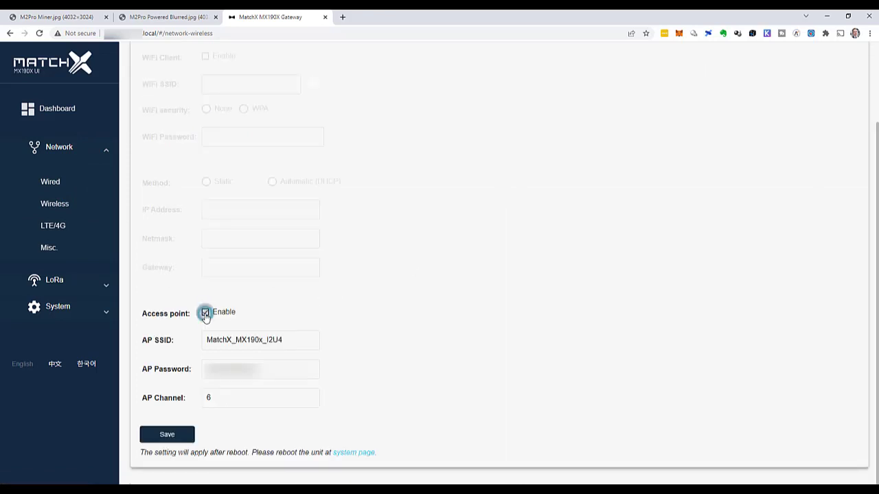
left_click(205, 312)
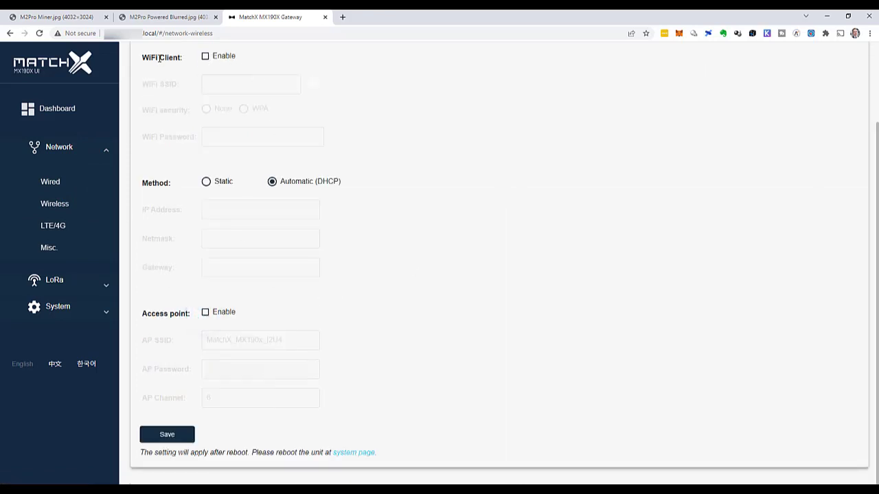
left_click(205, 55)
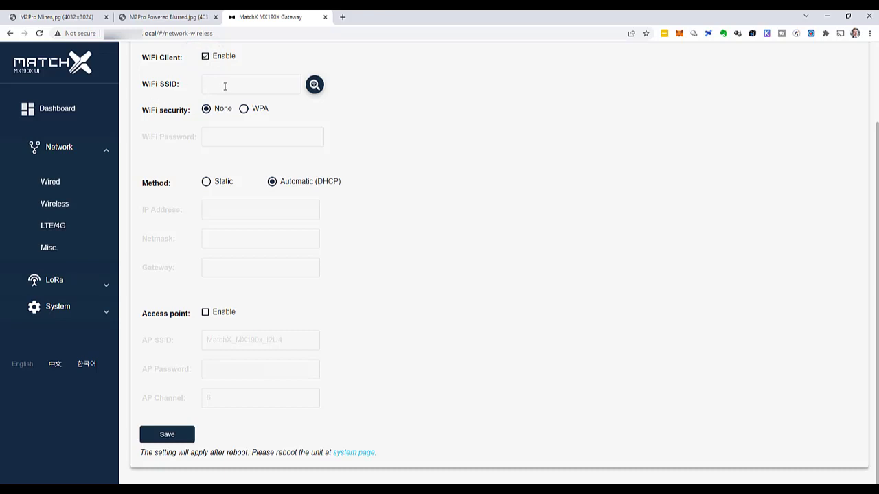
Join 'Michael's Network' with WPA security and save the Wi-Fi client settings
type("M")
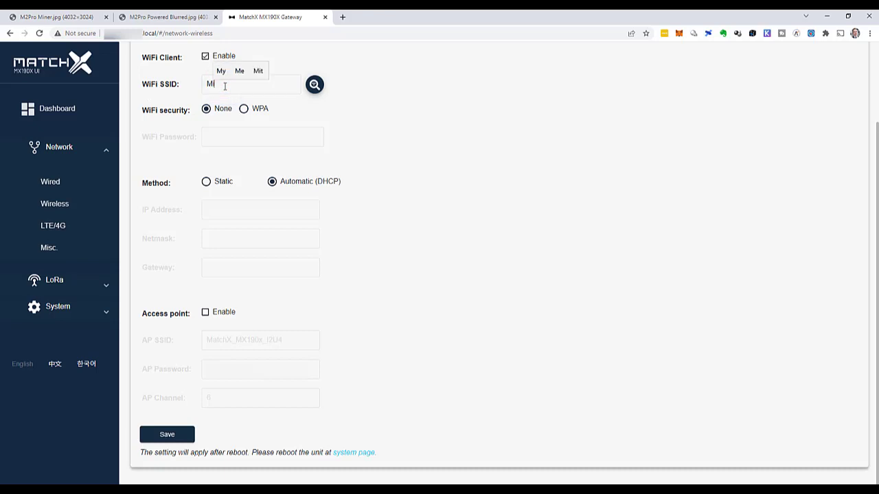
type("Michael's Network")
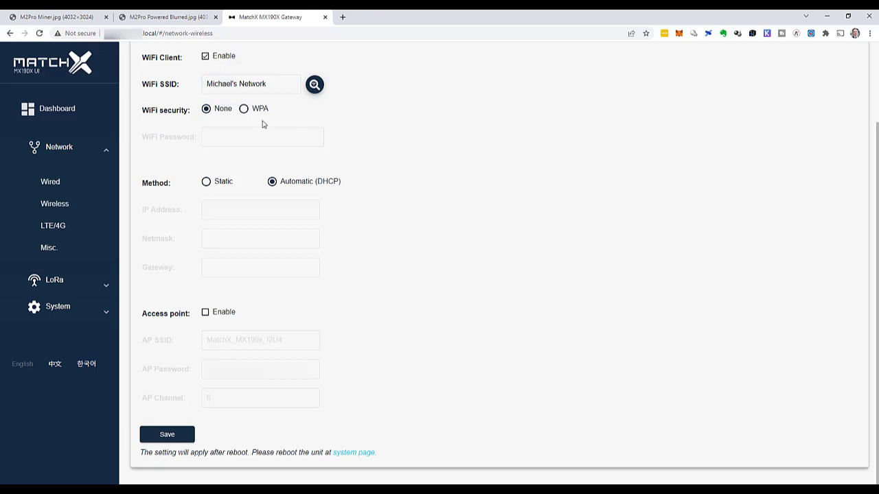
left_click(245, 108)
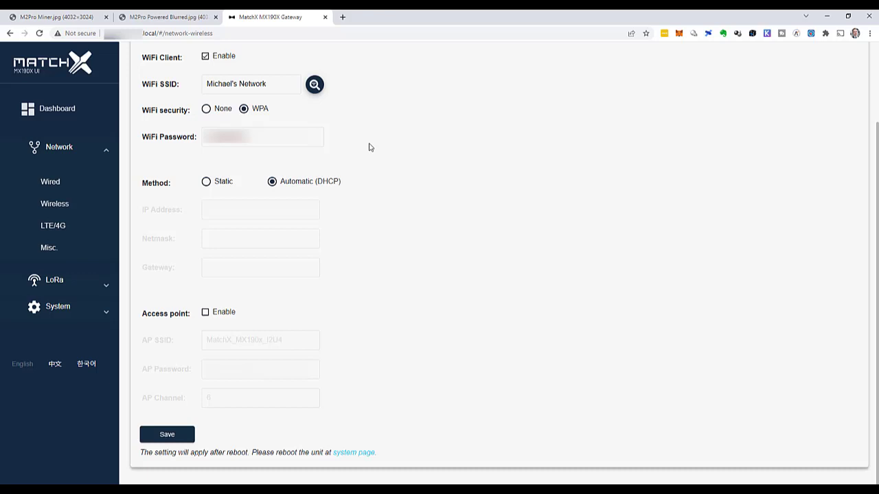
left_click(166, 434)
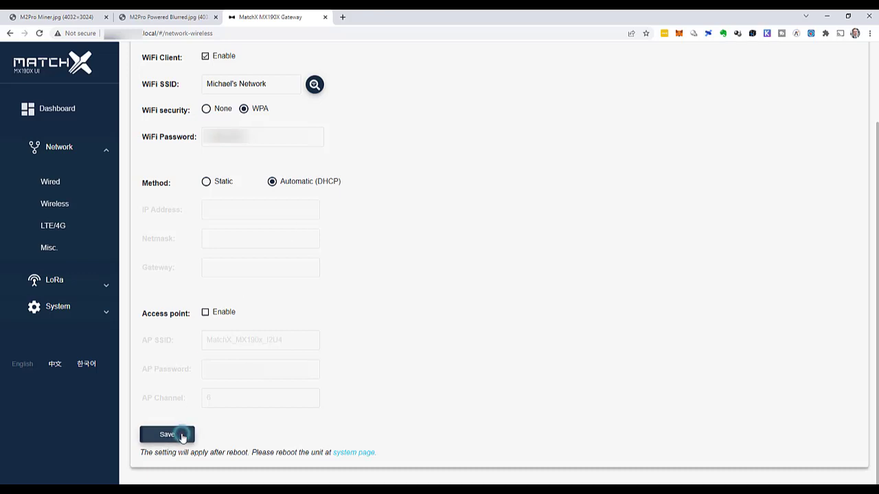
left_click(167, 434)
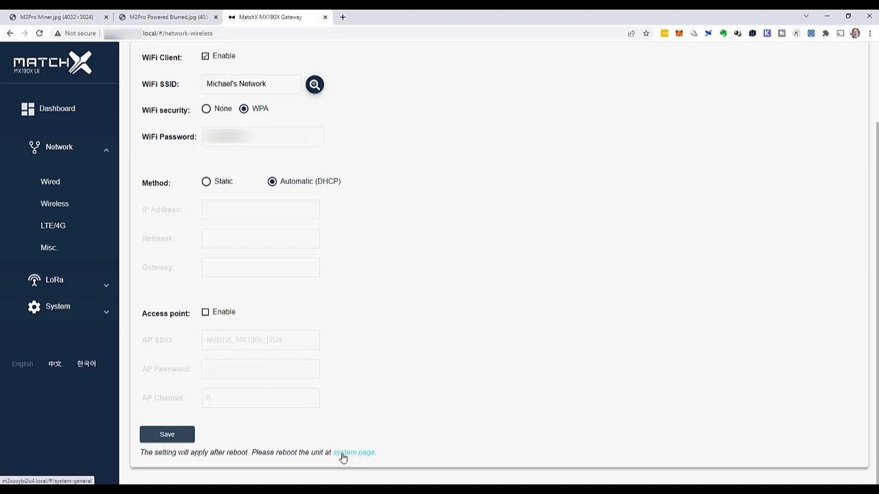
mouse_move(362, 456)
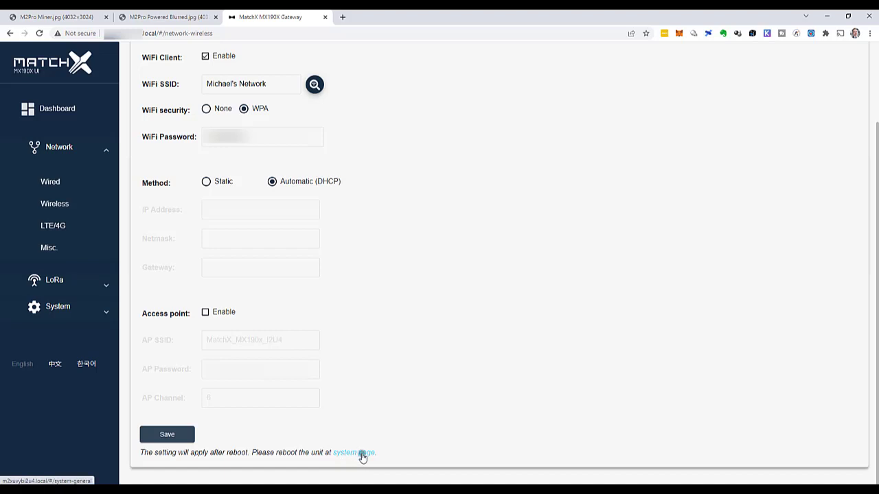
Reboot the gateway from General System Settings, confirming Proceed and closing the success message
left_click(354, 453)
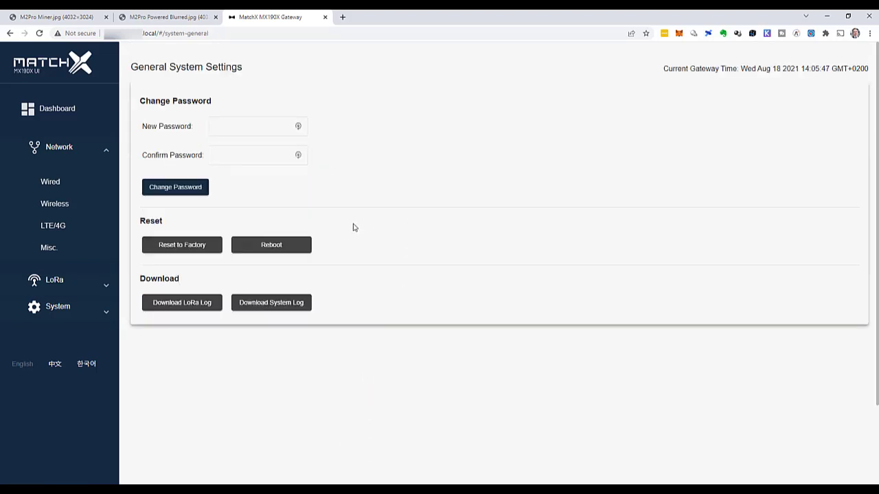
left_click(272, 245)
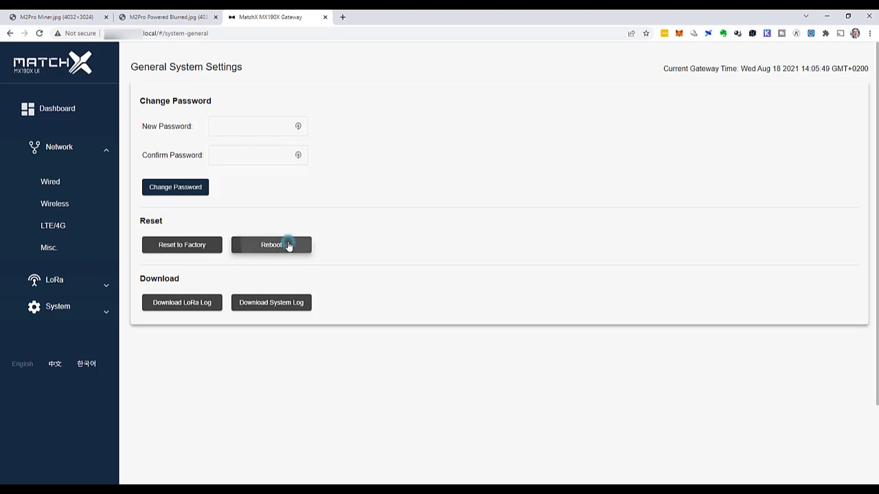
left_click(272, 244)
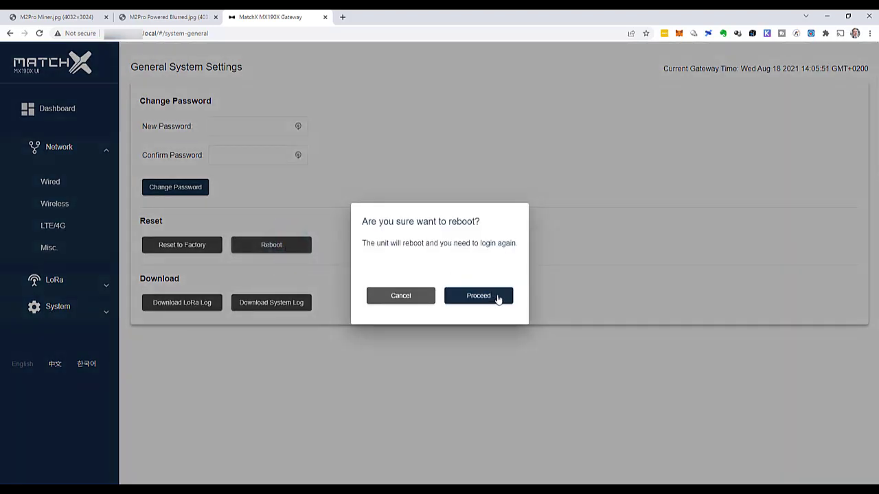
left_click(478, 295)
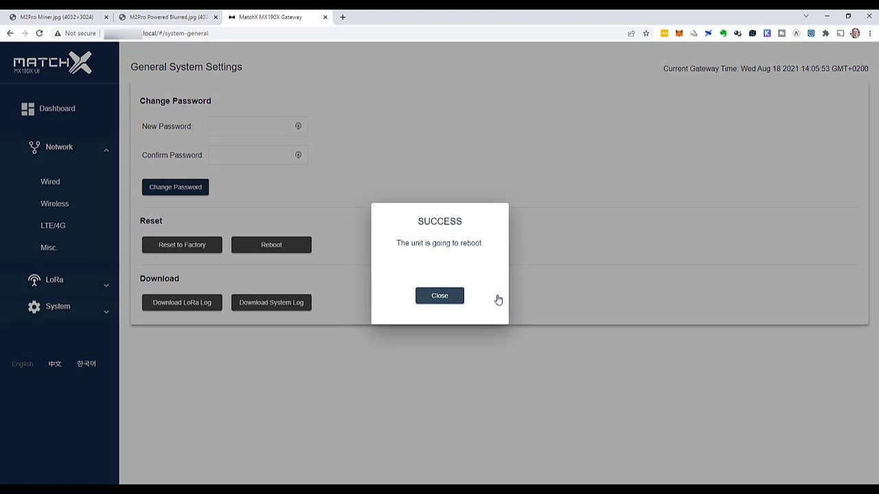
left_click(439, 295)
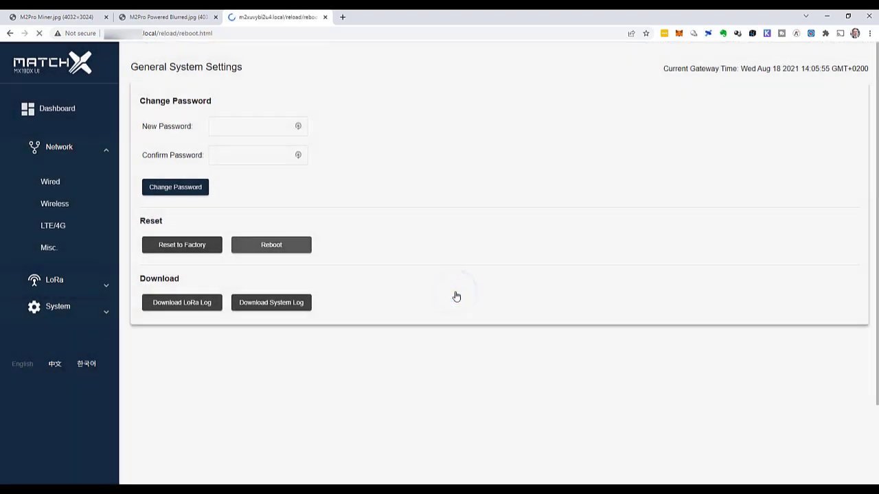
left_click(270, 245)
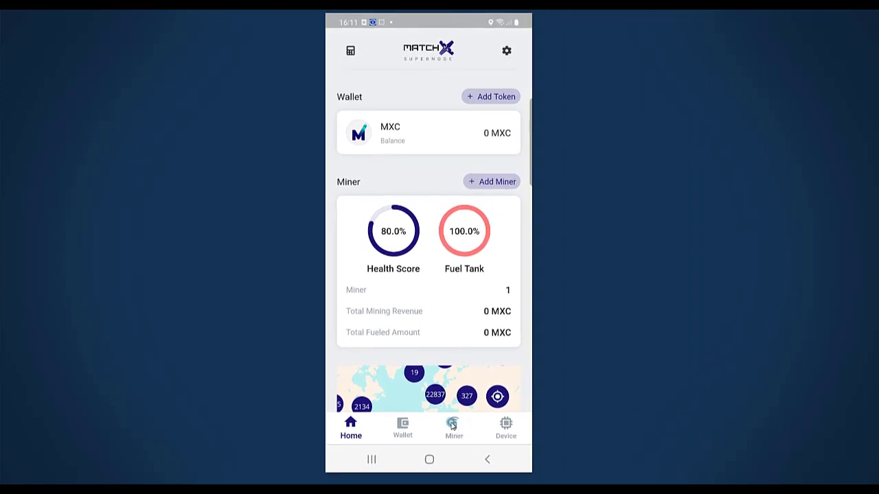
Show the List of Miners with the gateway online at 81% health and 0.95 MXC revenue
left_click(453, 428)
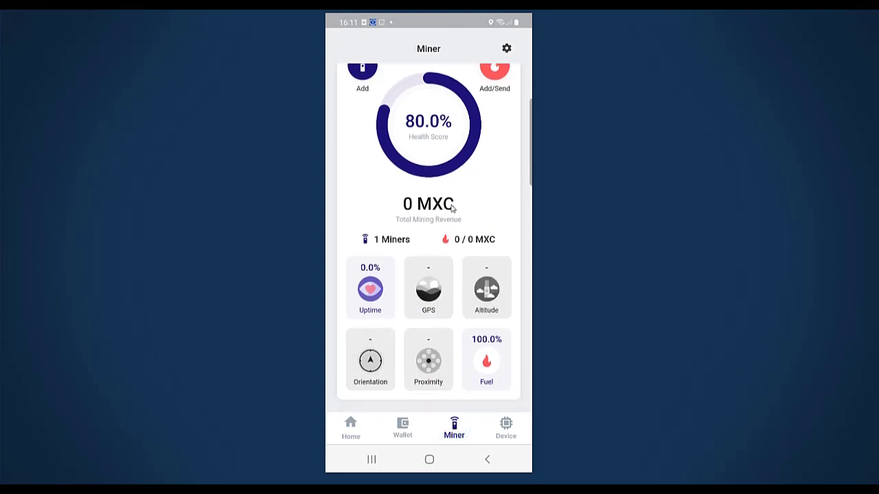
scroll("down", 3)
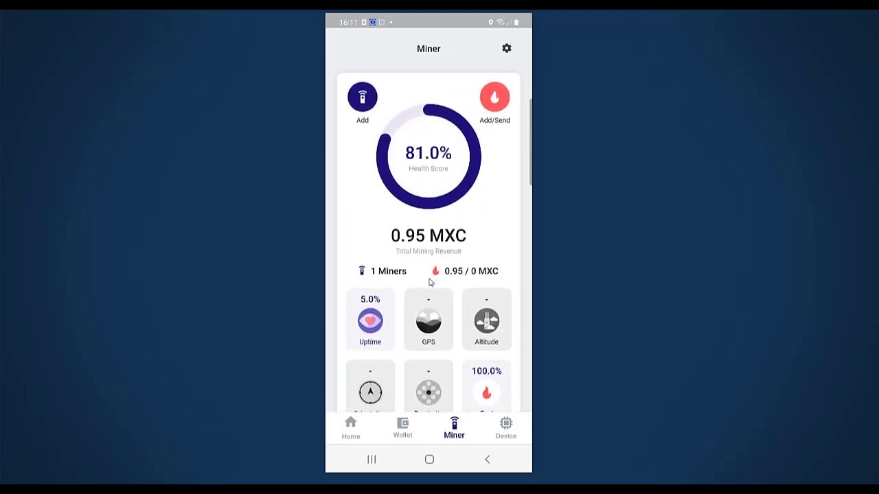
scroll("down", 3)
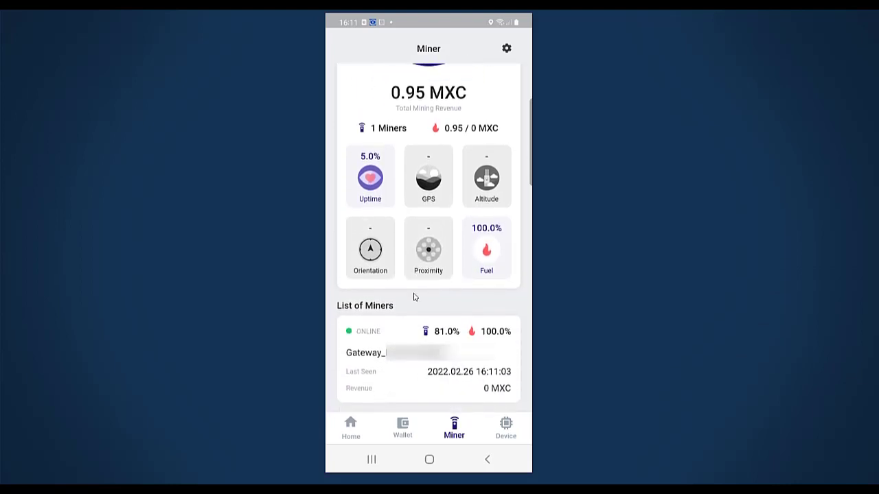
mouse_move(369, 336)
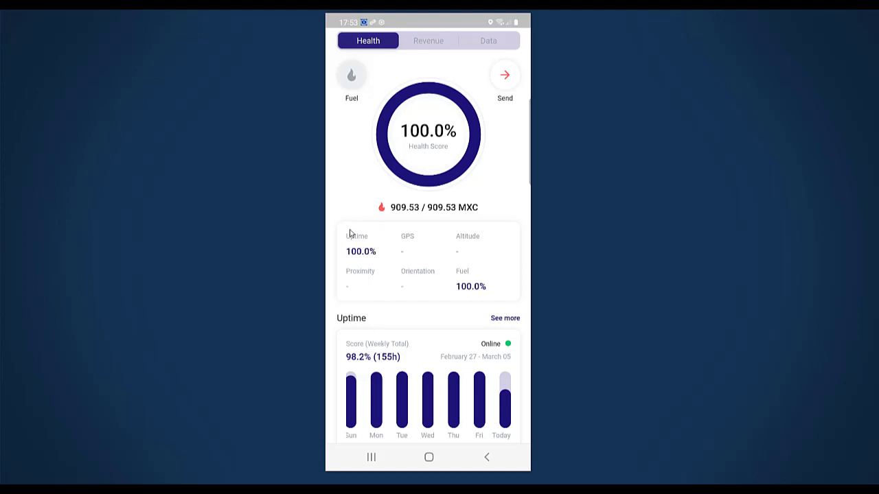
mouse_move(374, 264)
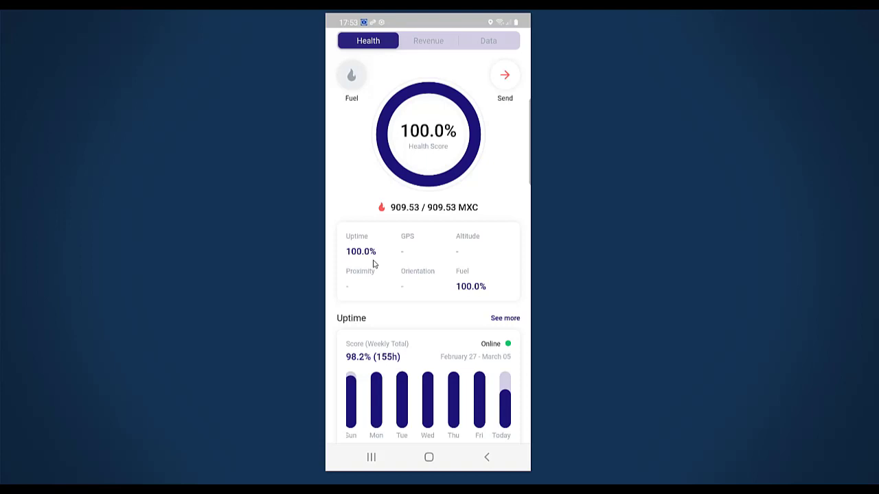
mouse_move(412, 155)
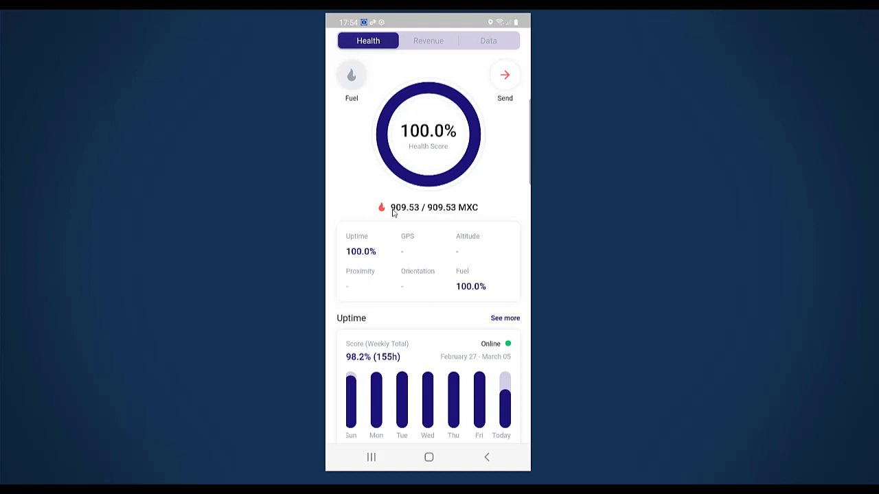
mouse_move(466, 211)
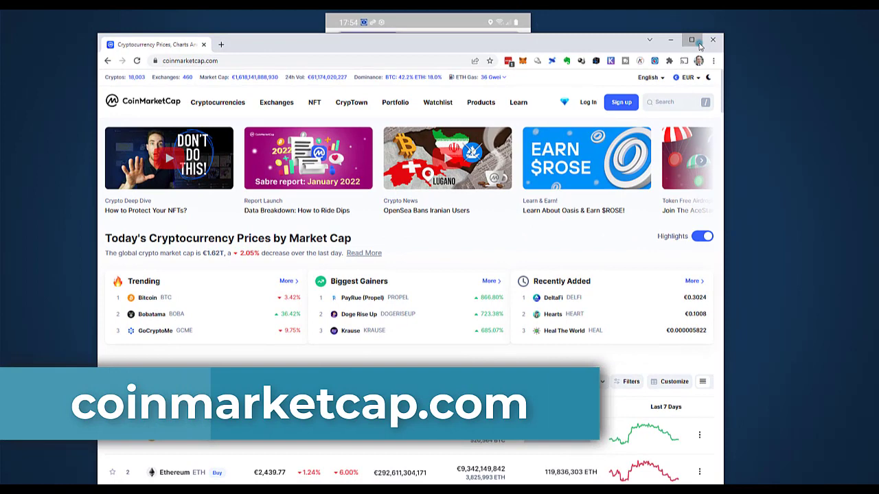
Maximize the browser and search CoinMarketCap for MXC, landing on its €0.07388 price page
left_click(692, 38)
type("m")
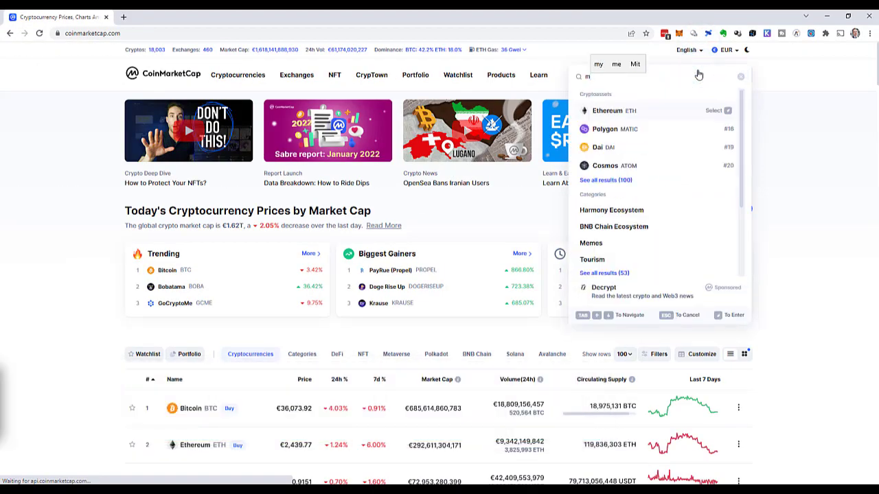
type("xc")
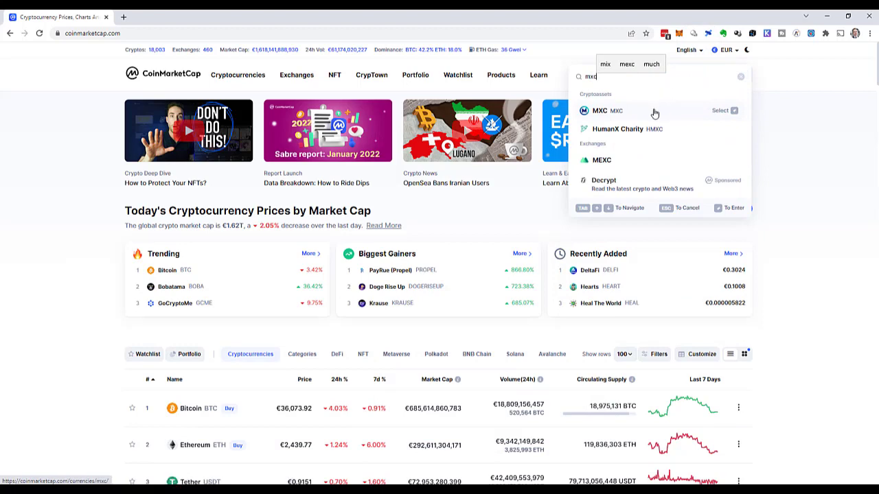
left_click(599, 110)
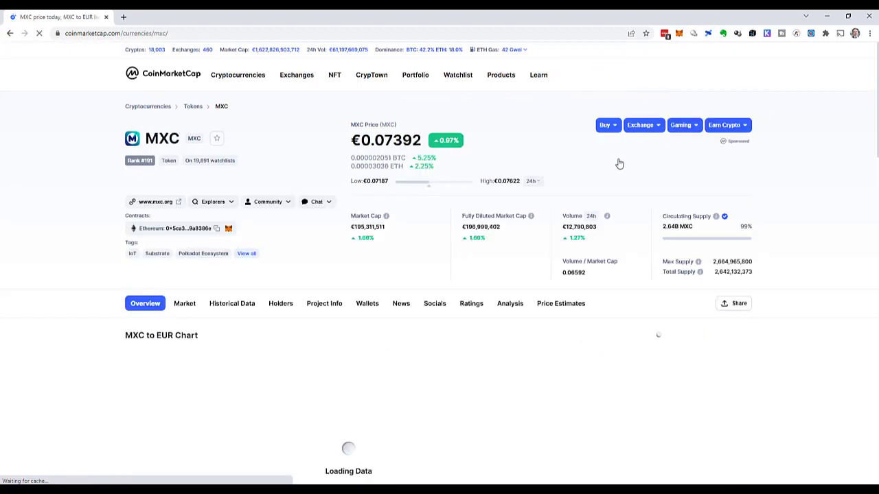
Value 909 MXC in the MXC to EUR converter at about €67.16
scroll("down", 3)
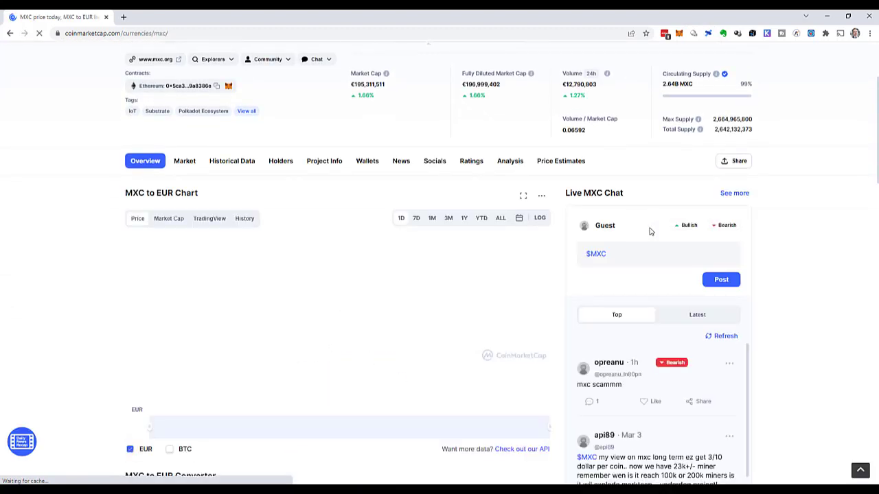
scroll("down", 3)
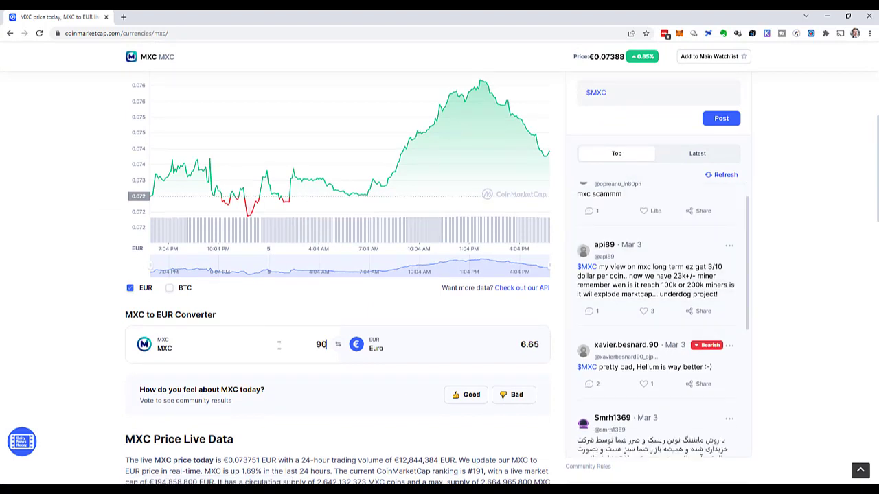
type("9")
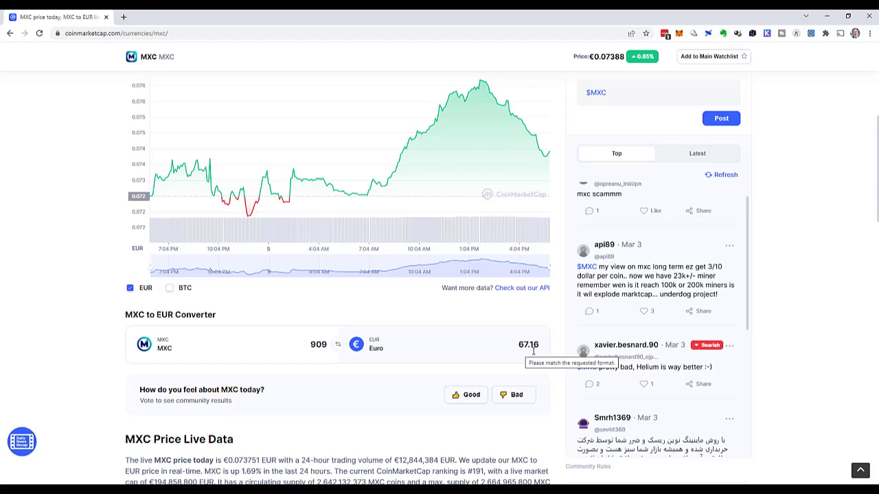
mouse_move(789, 241)
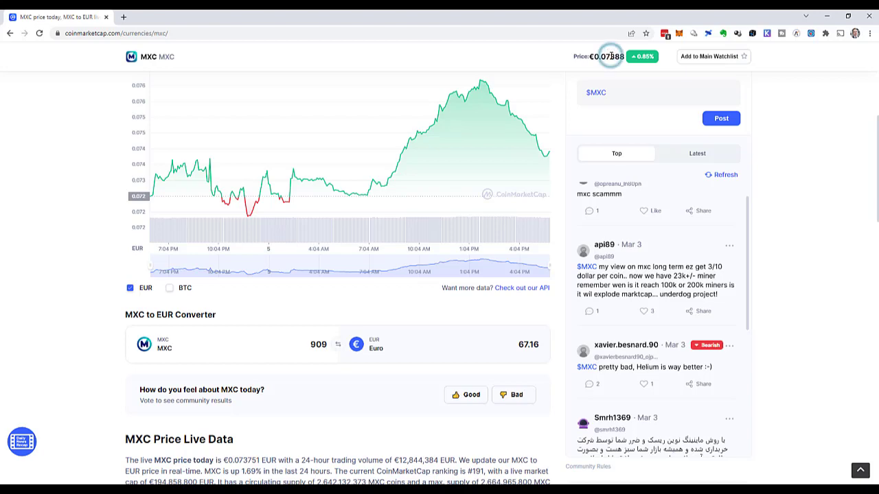
scroll("up", 3)
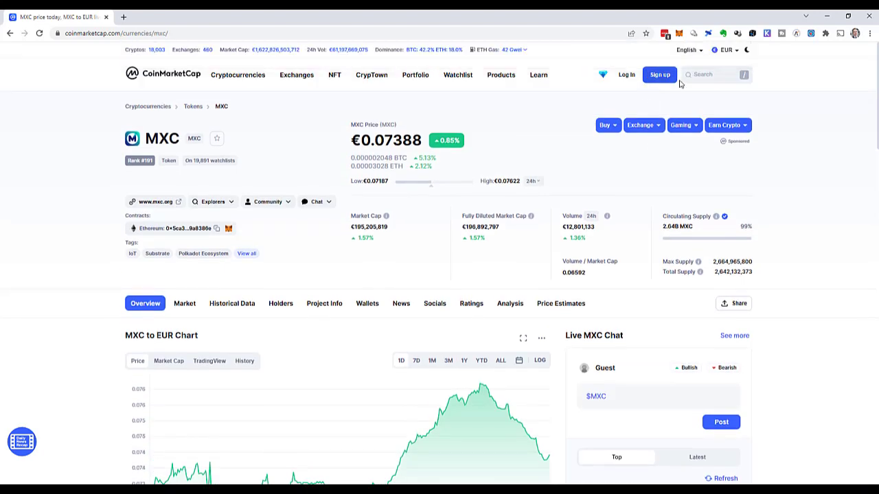
Switch the display currency to United States Dollar, valuing 909 MXC at about $73.40
left_click(725, 50)
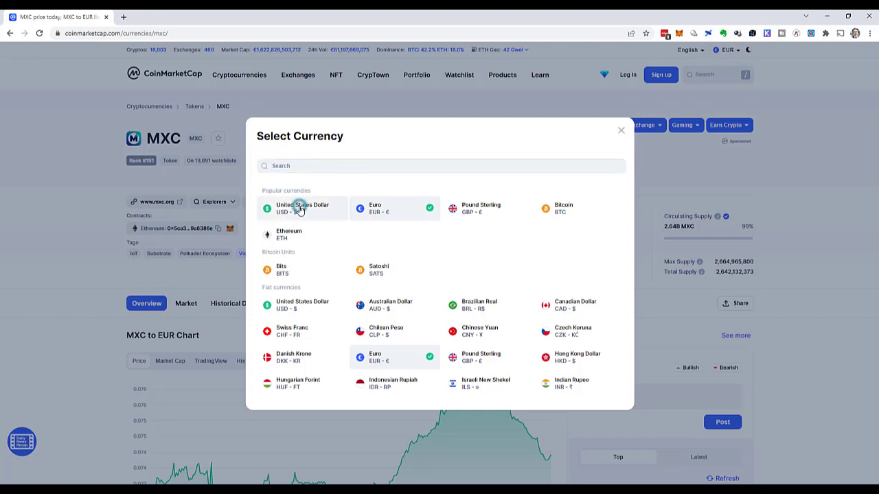
left_click(302, 209)
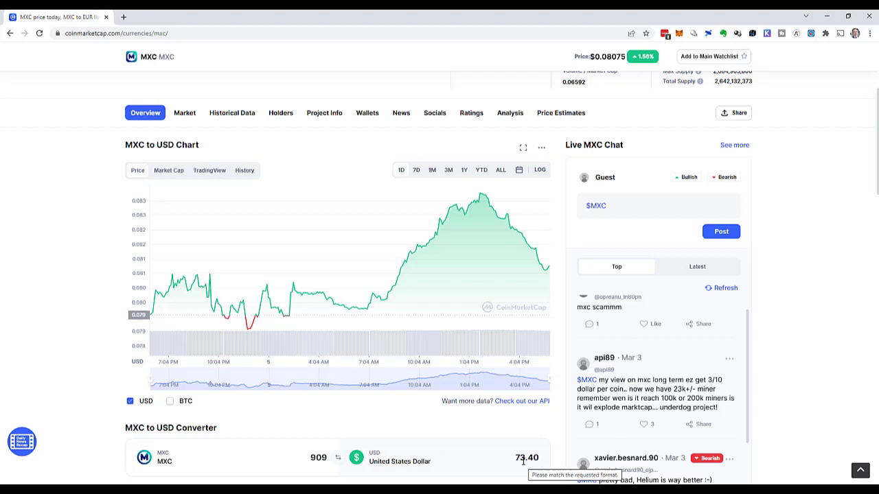
mouse_move(771, 366)
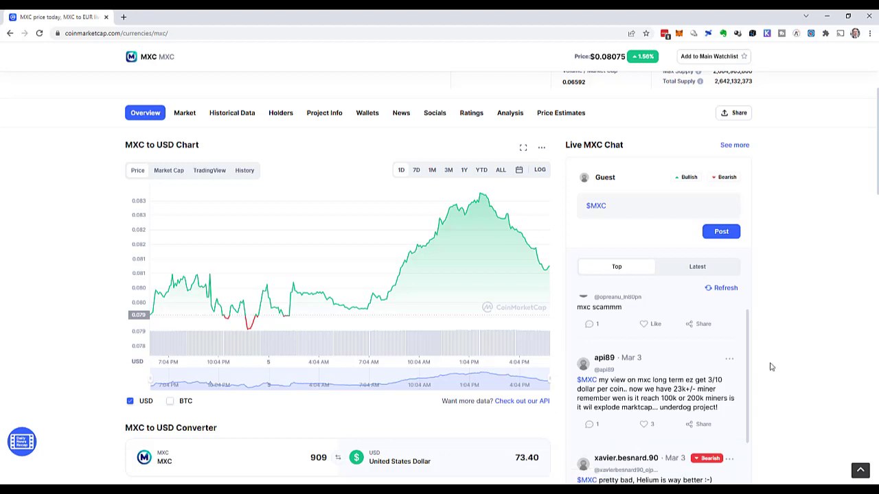